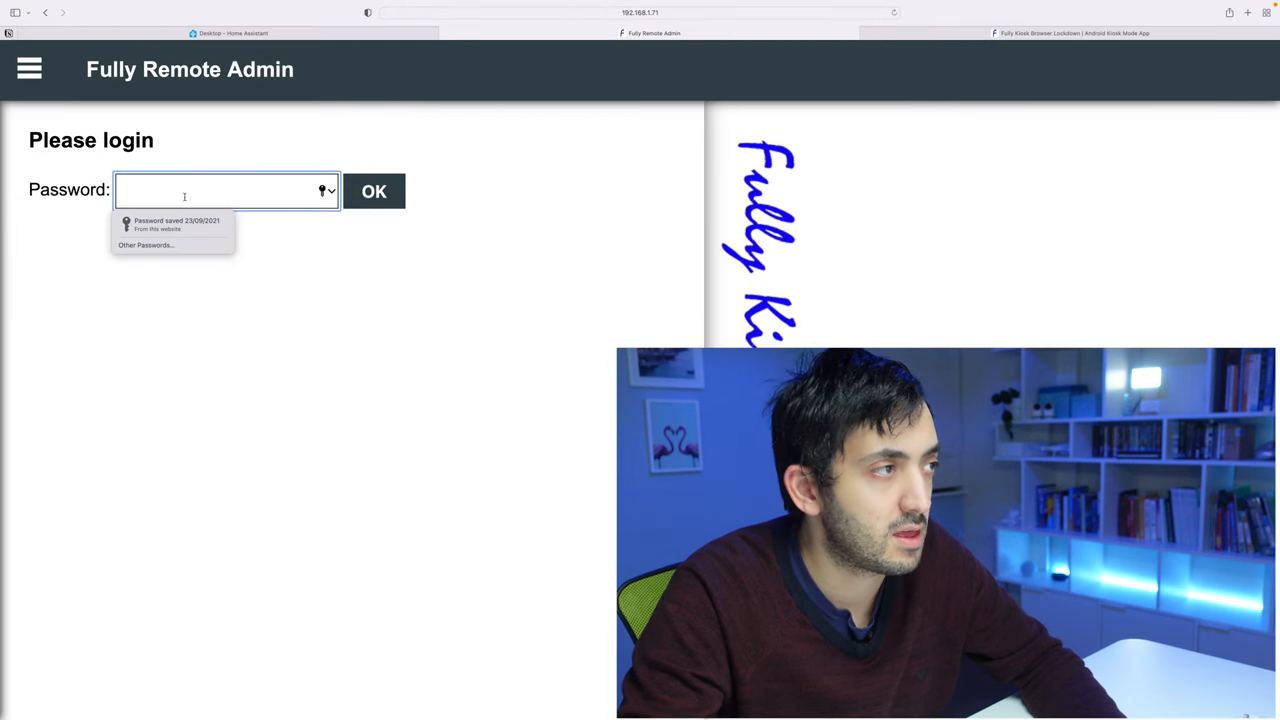
Log in to Fully Remote Admin with the saved password and browse the Settings categories.
click(177, 224)
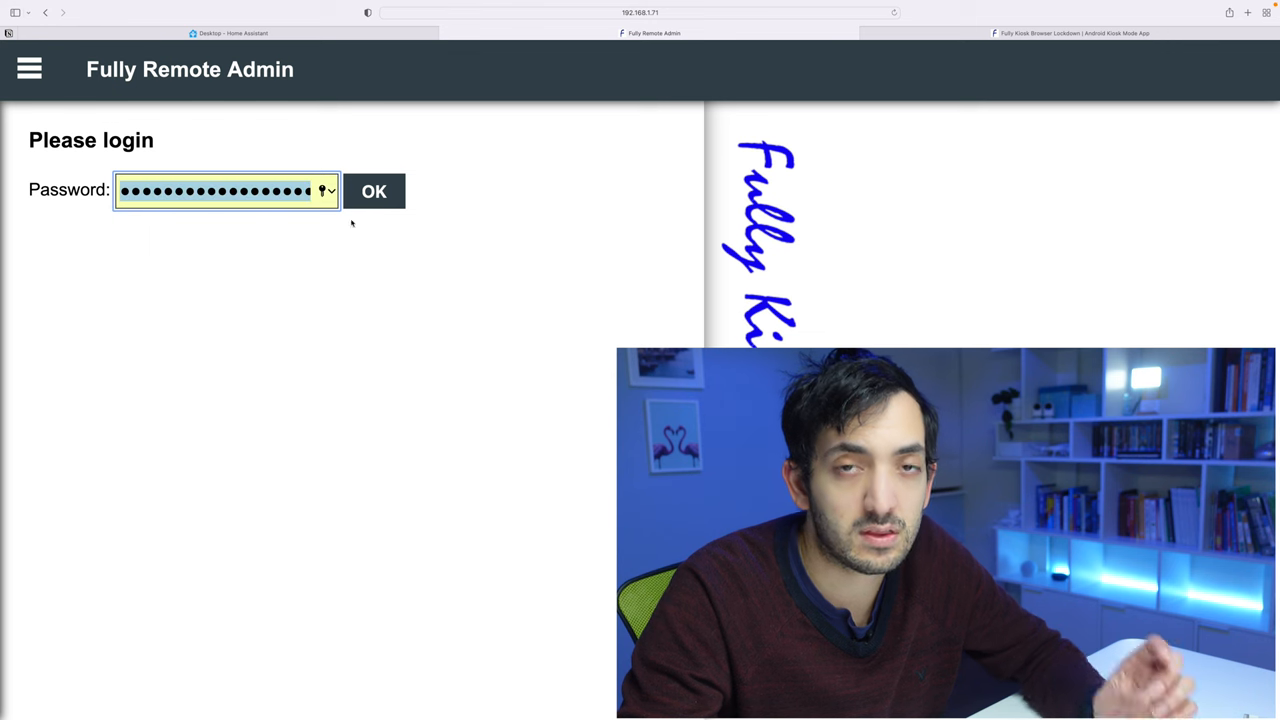
click(373, 191)
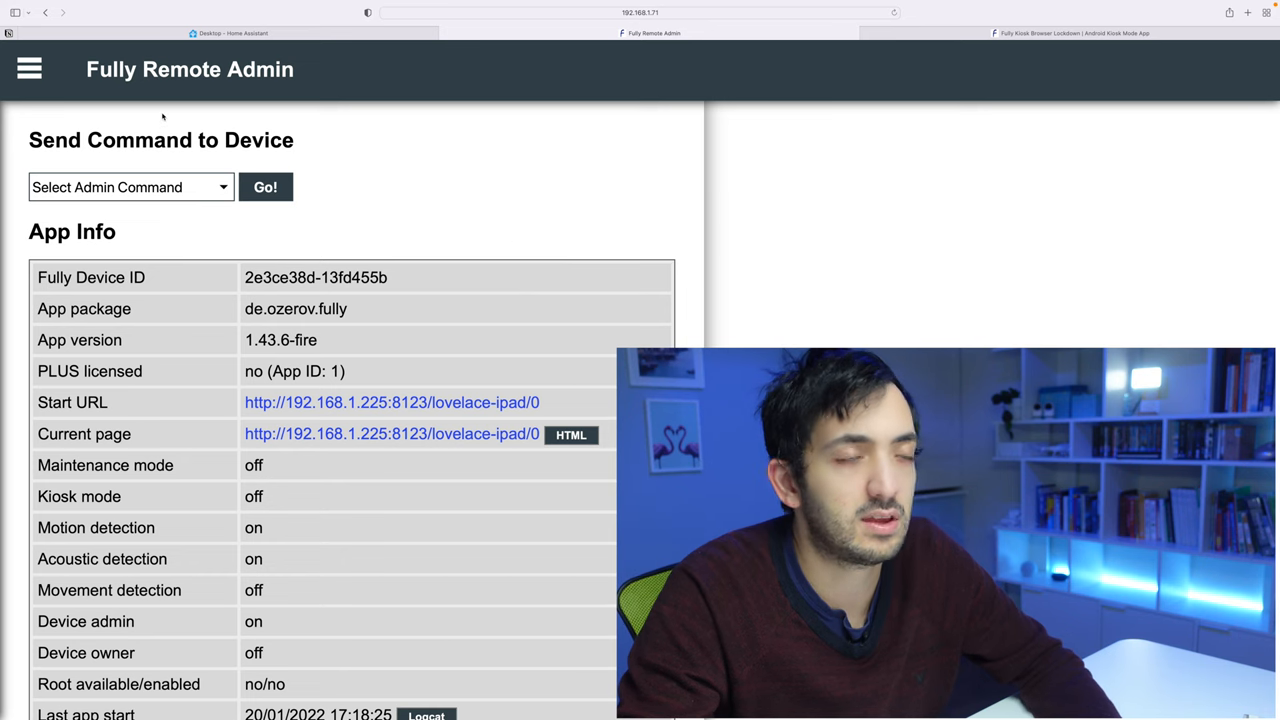
click(29, 68)
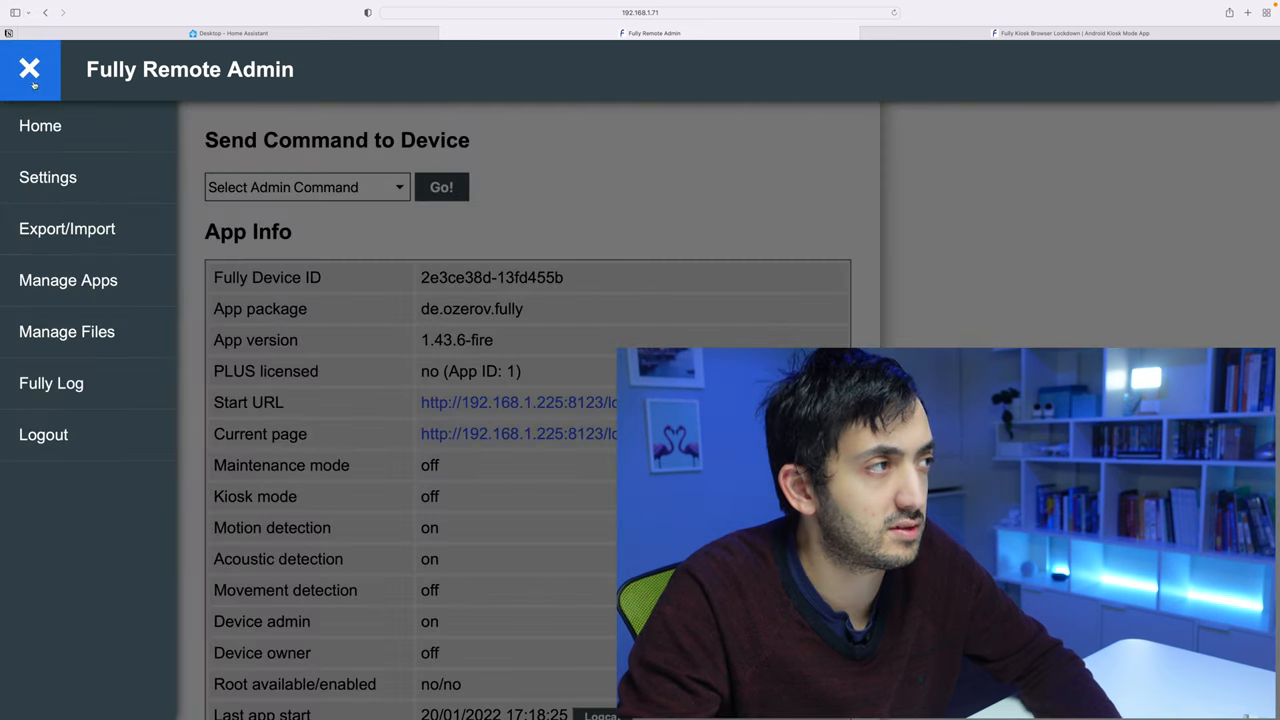
click(47, 177)
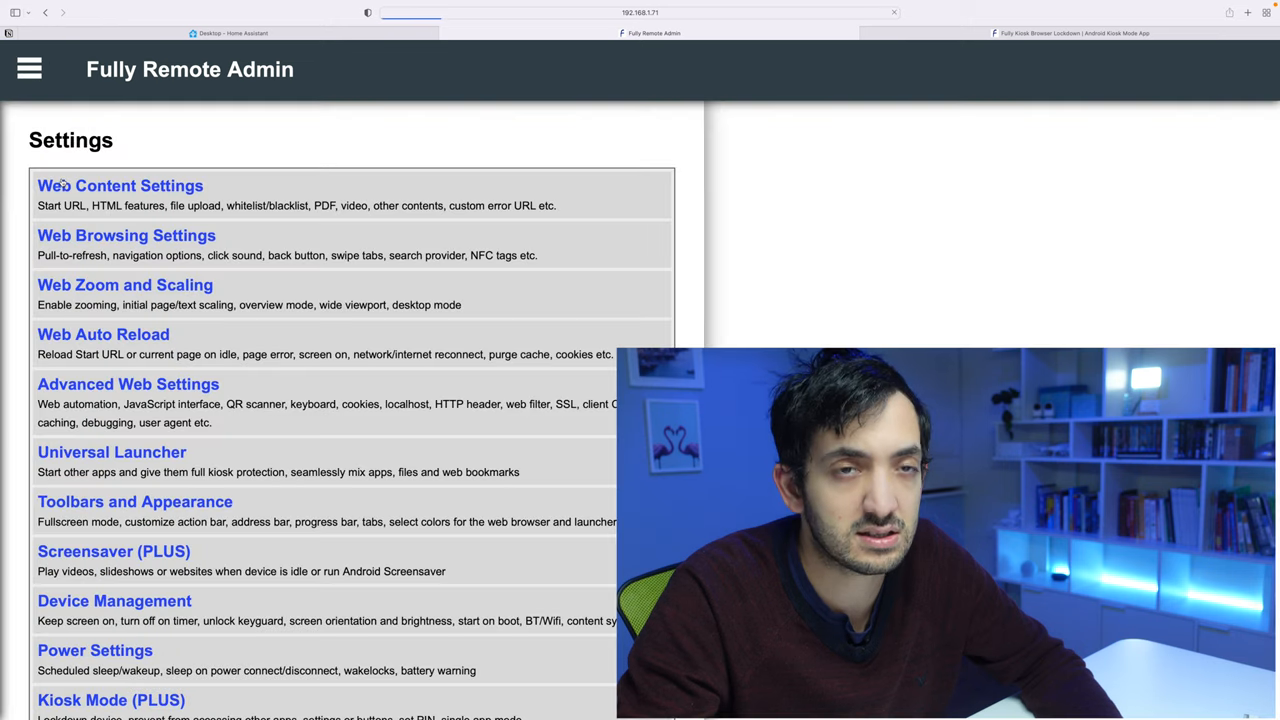
mouse_move(232, 184)
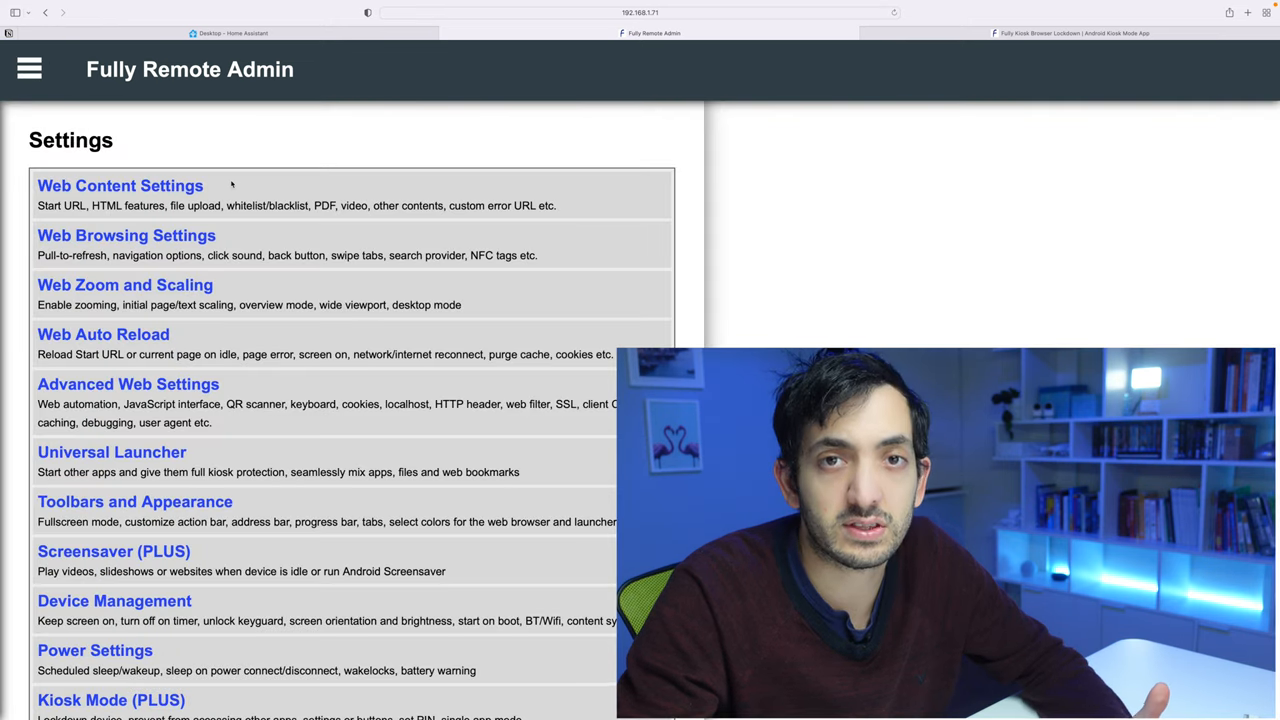
scroll(down, 3)
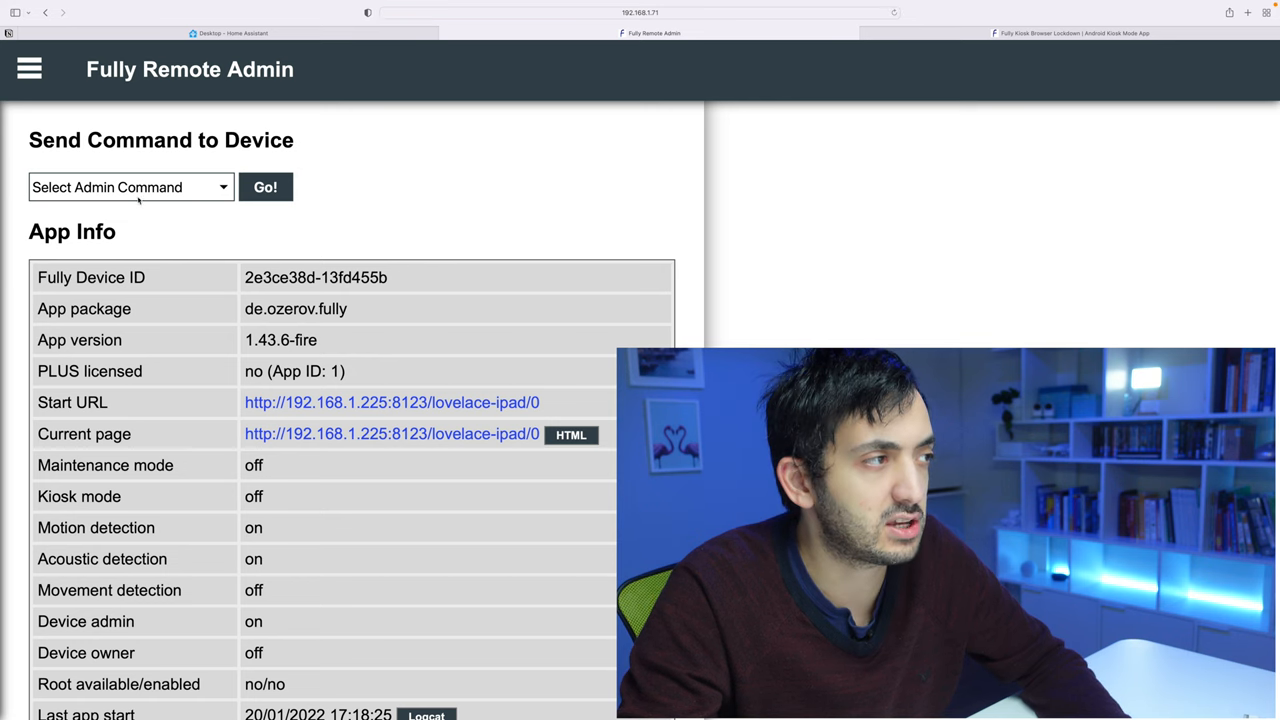
Run the Show Cam Shot admin command and view the tablet's camera snapshot.
click(130, 187)
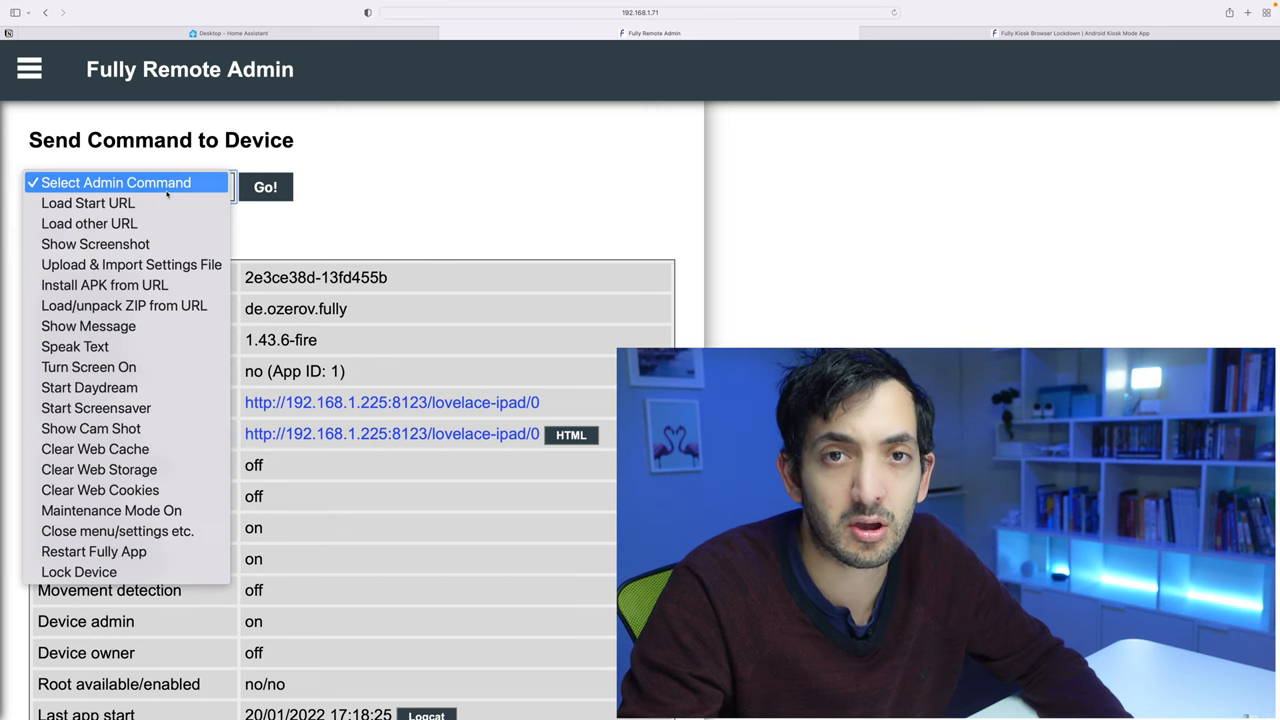
mouse_move(87, 203)
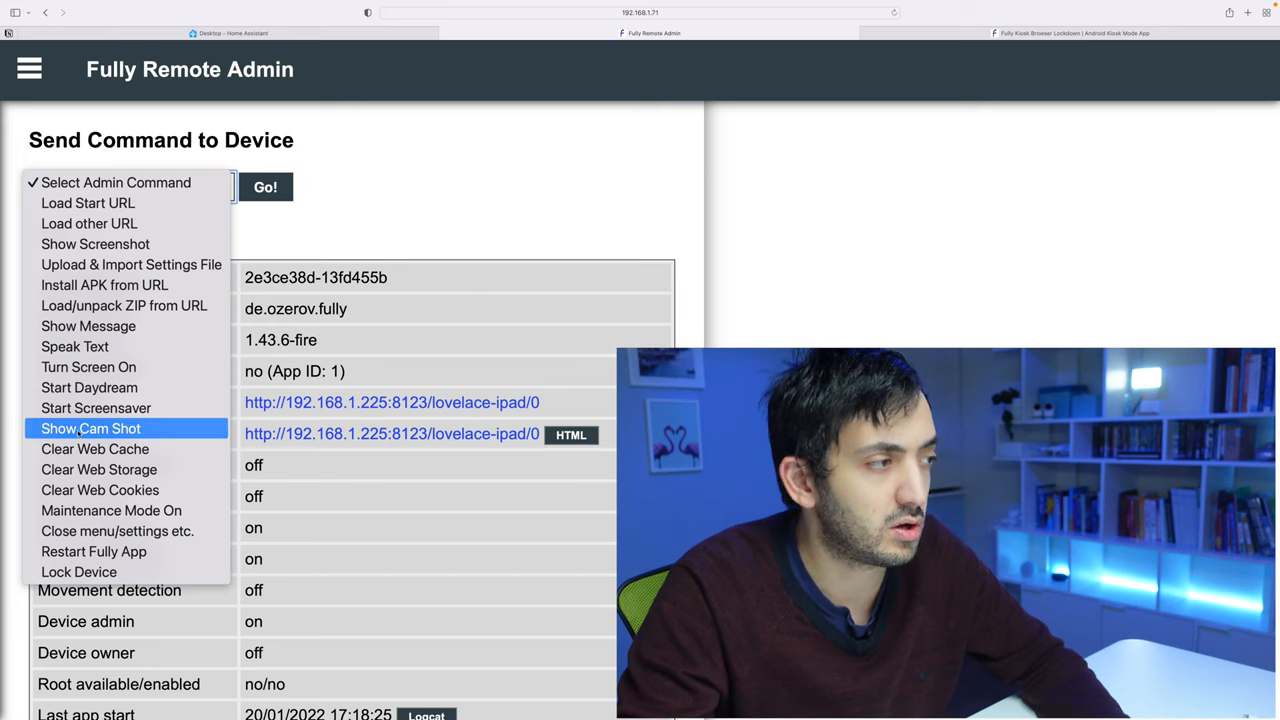
click(91, 428)
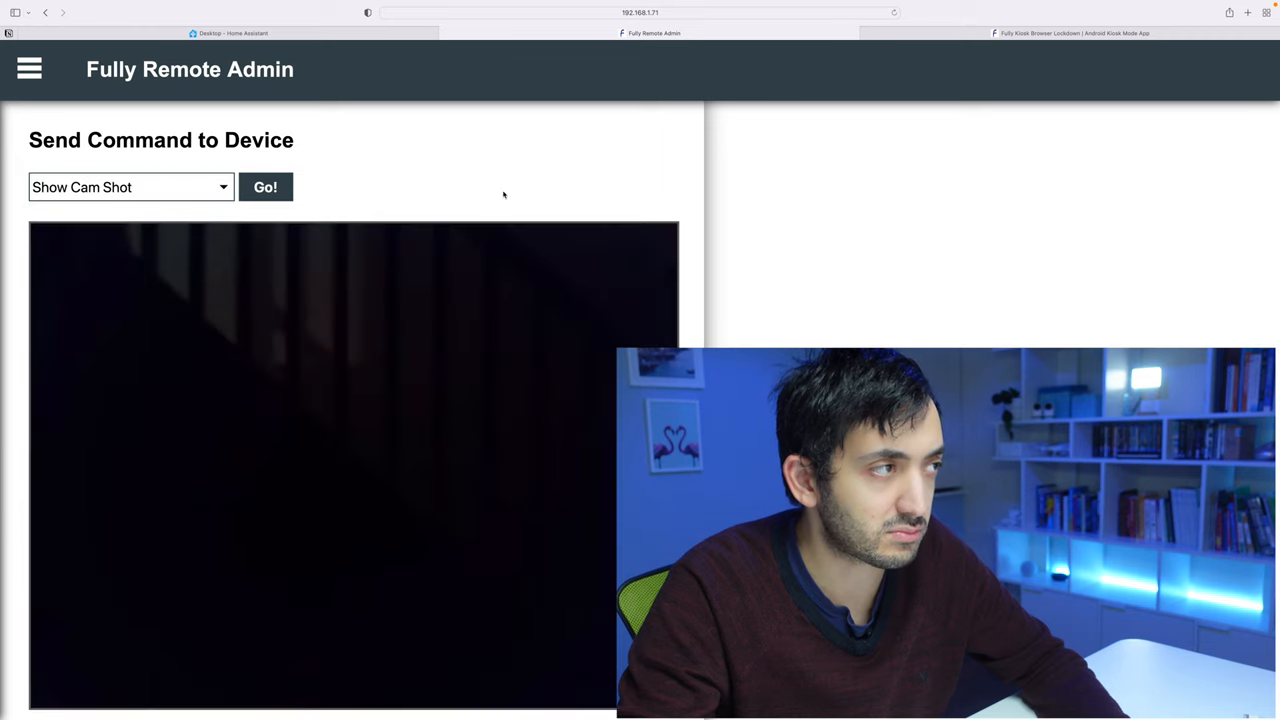
mouse_move(350, 369)
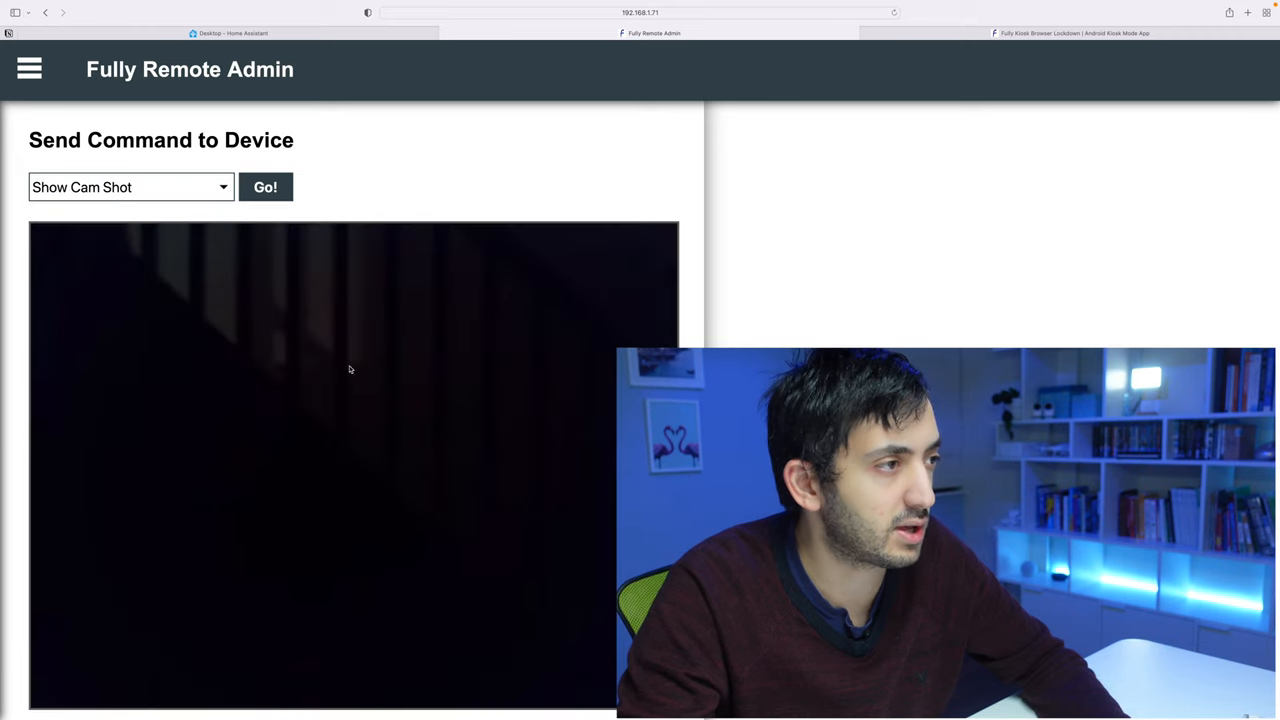
scroll(down, 3)
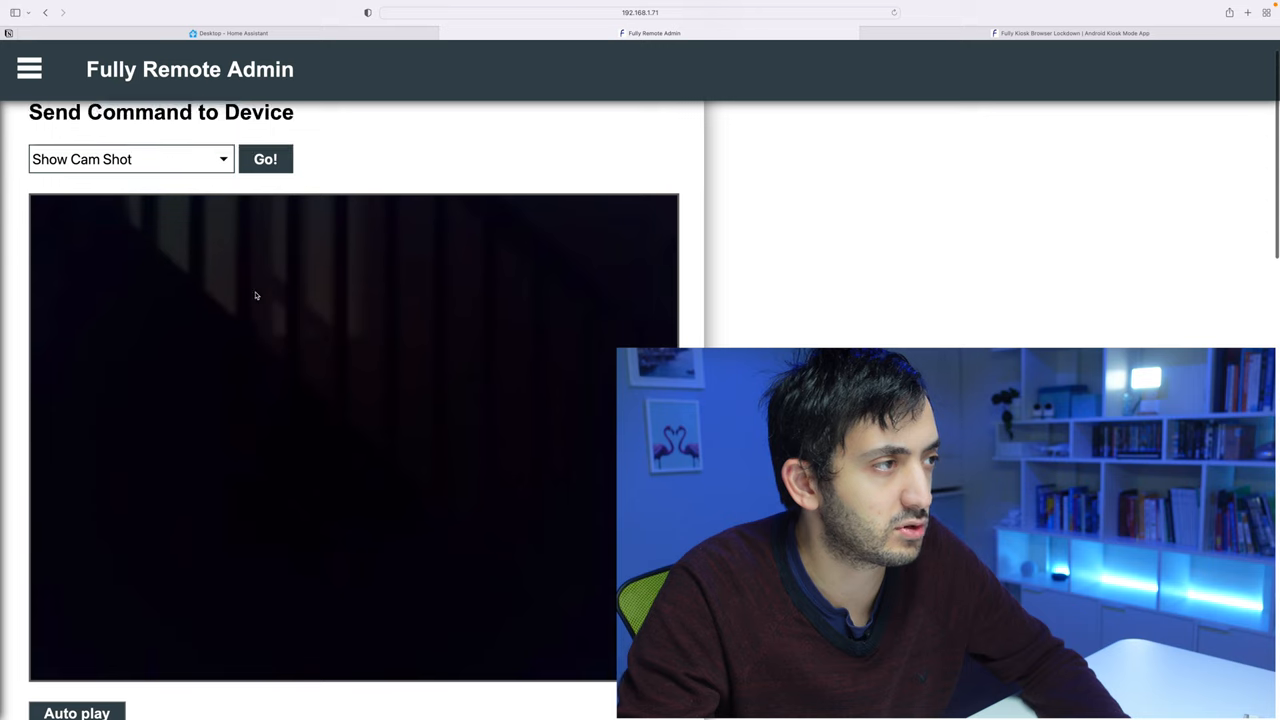
click(130, 159)
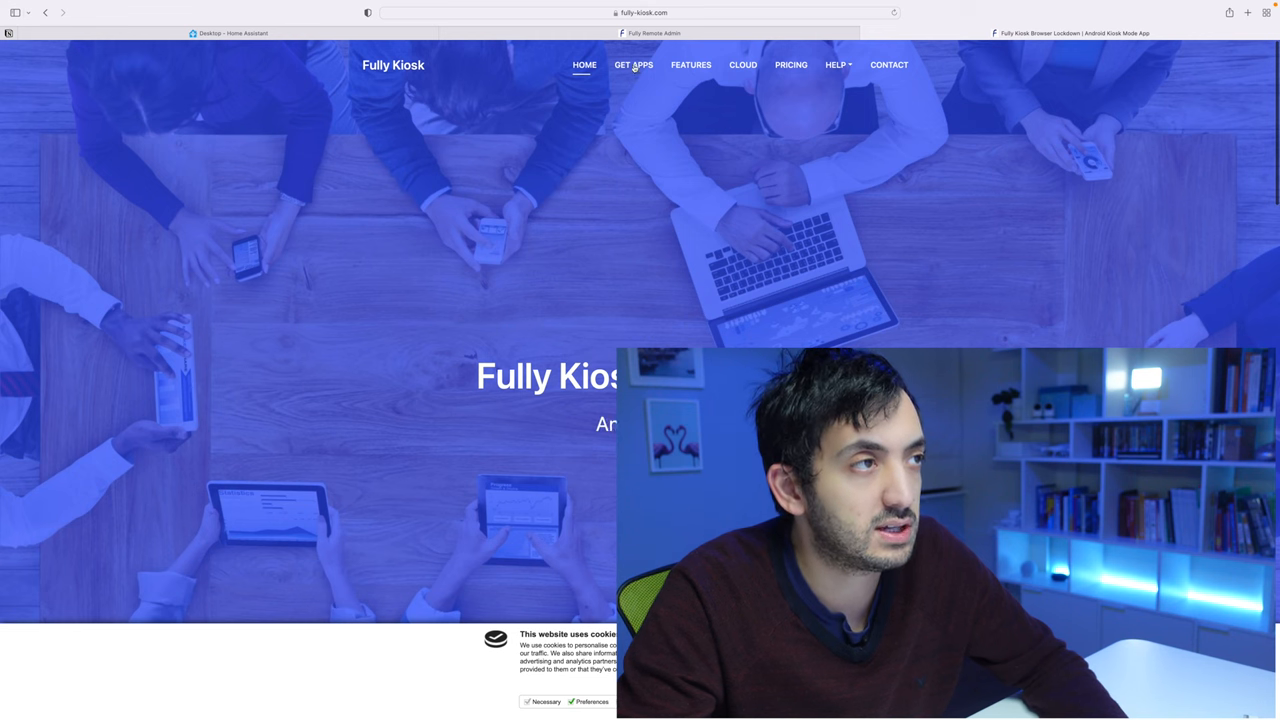
View Fully Kiosk pricing and open the Fully PLUS License order page.
click(790, 64)
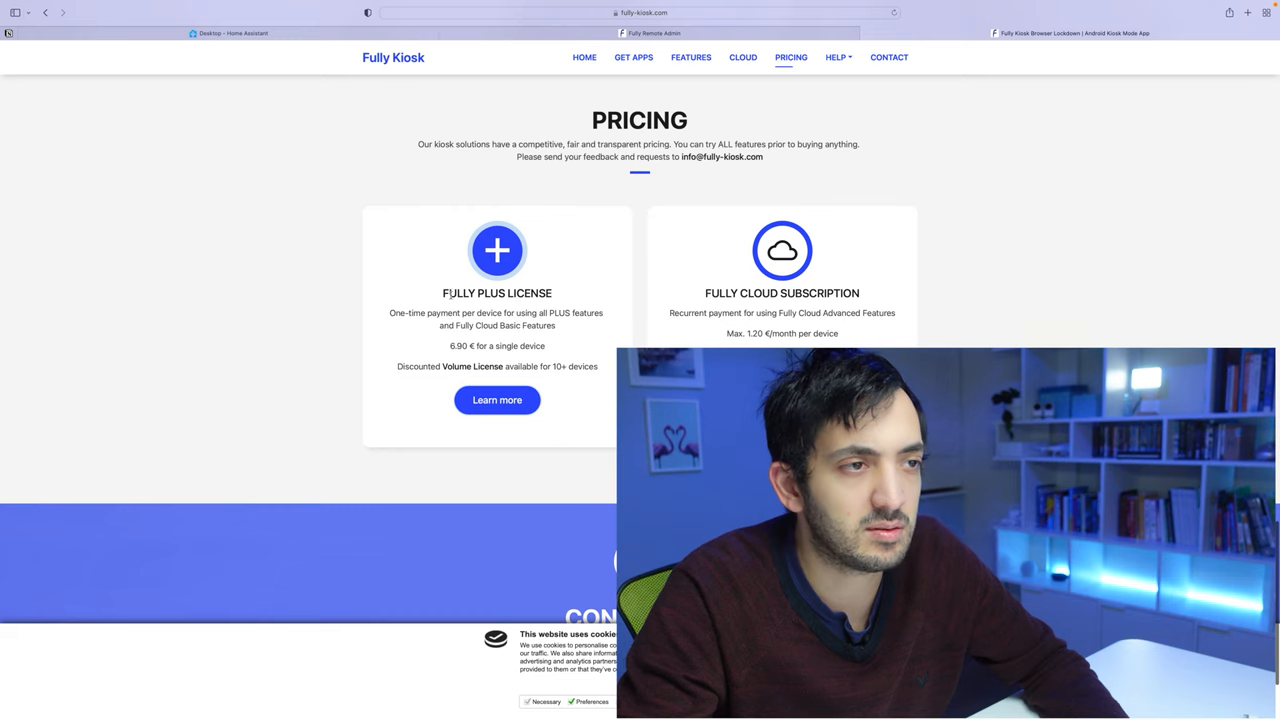
double_click(497, 293)
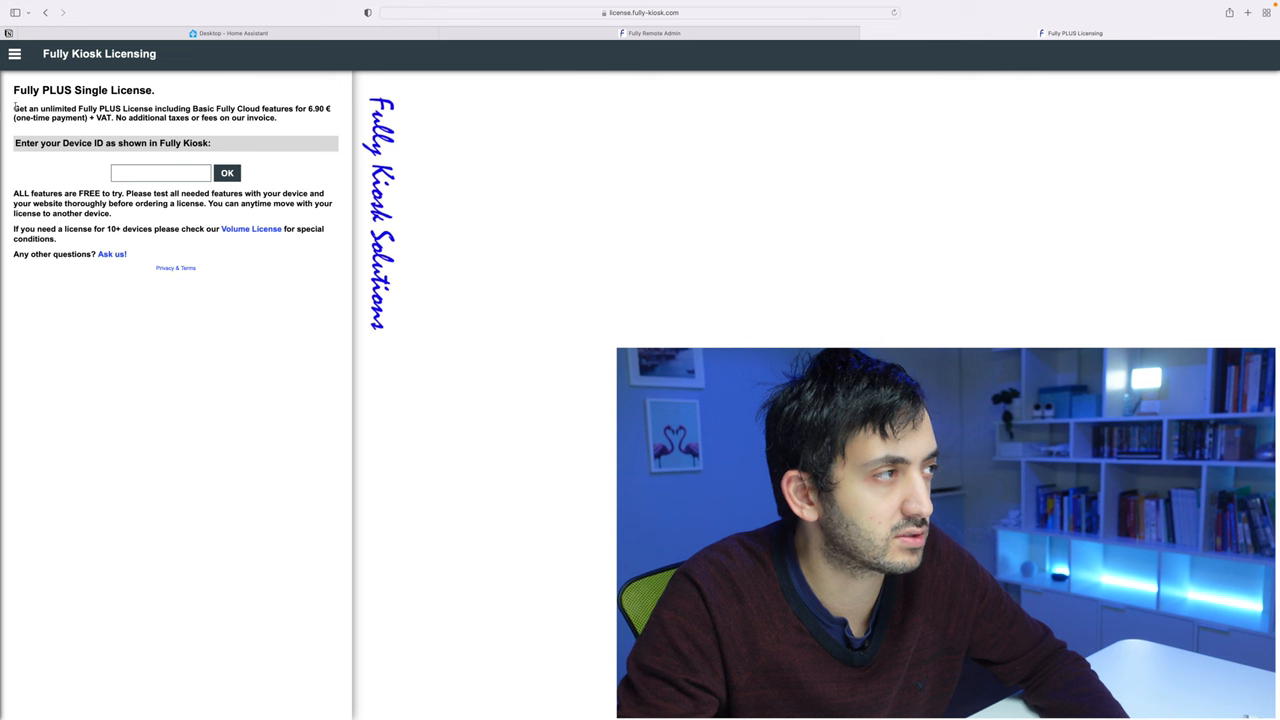
Copy device ID 2e3ce38d-13fd455b from Remote Admin and submit it for the PLUS licence.
click(653, 33)
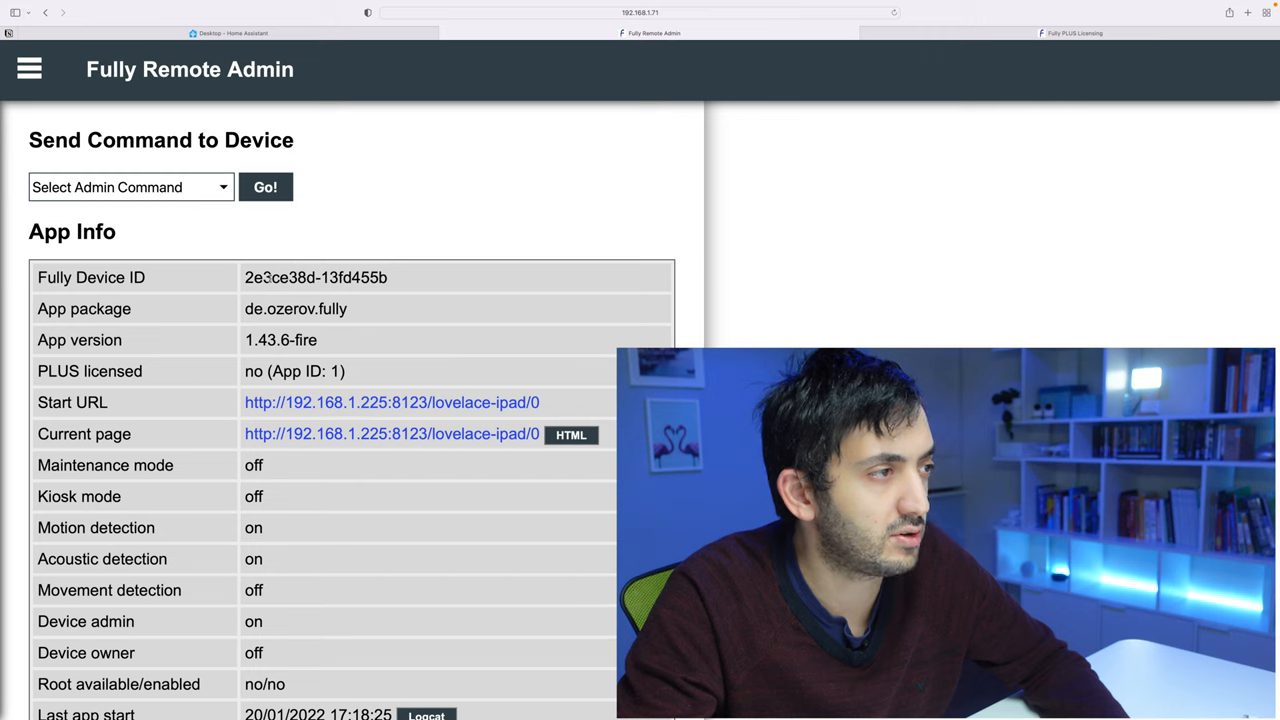
drag(275, 277, 388, 277)
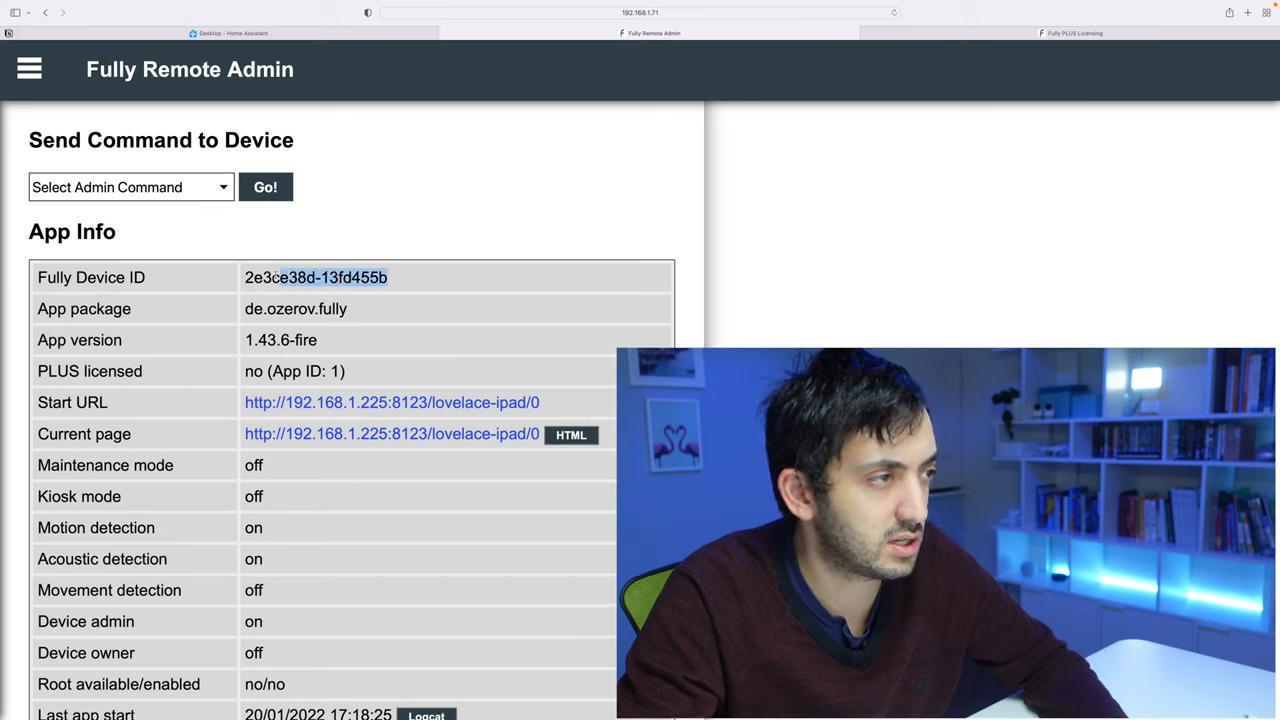
click(1075, 33)
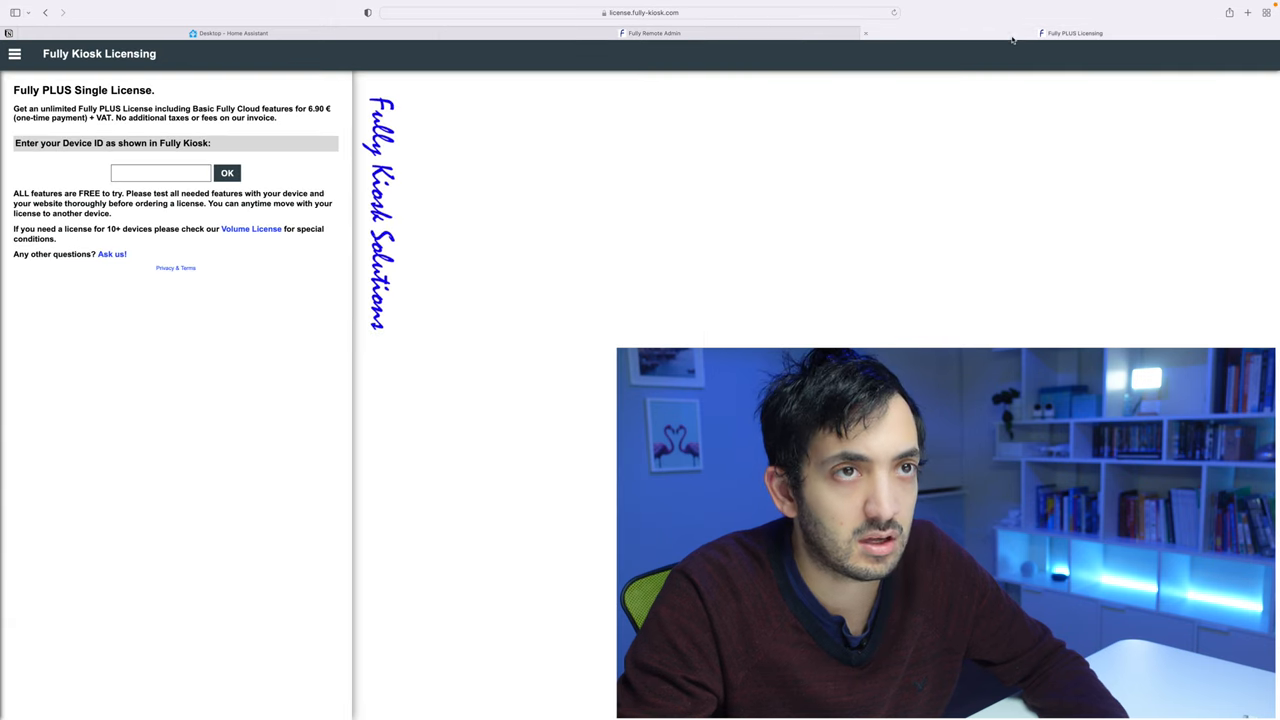
text(2e3ce38d-13fd455b)
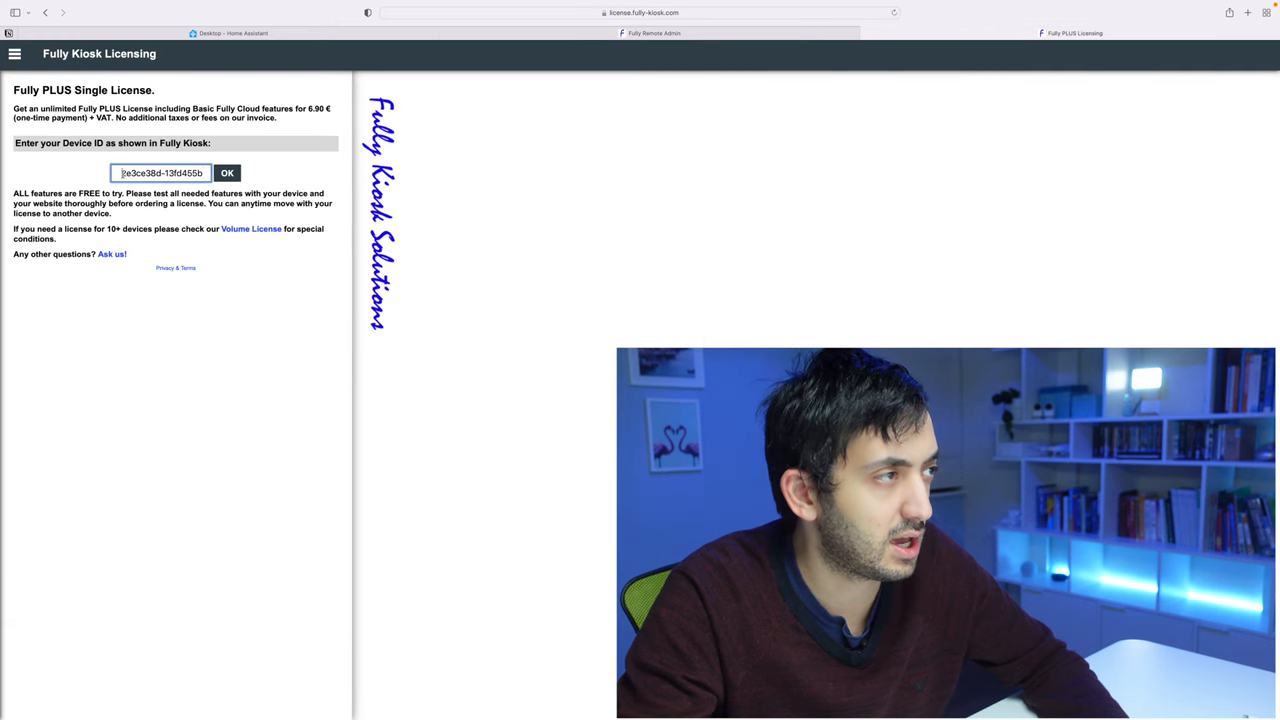
click(227, 172)
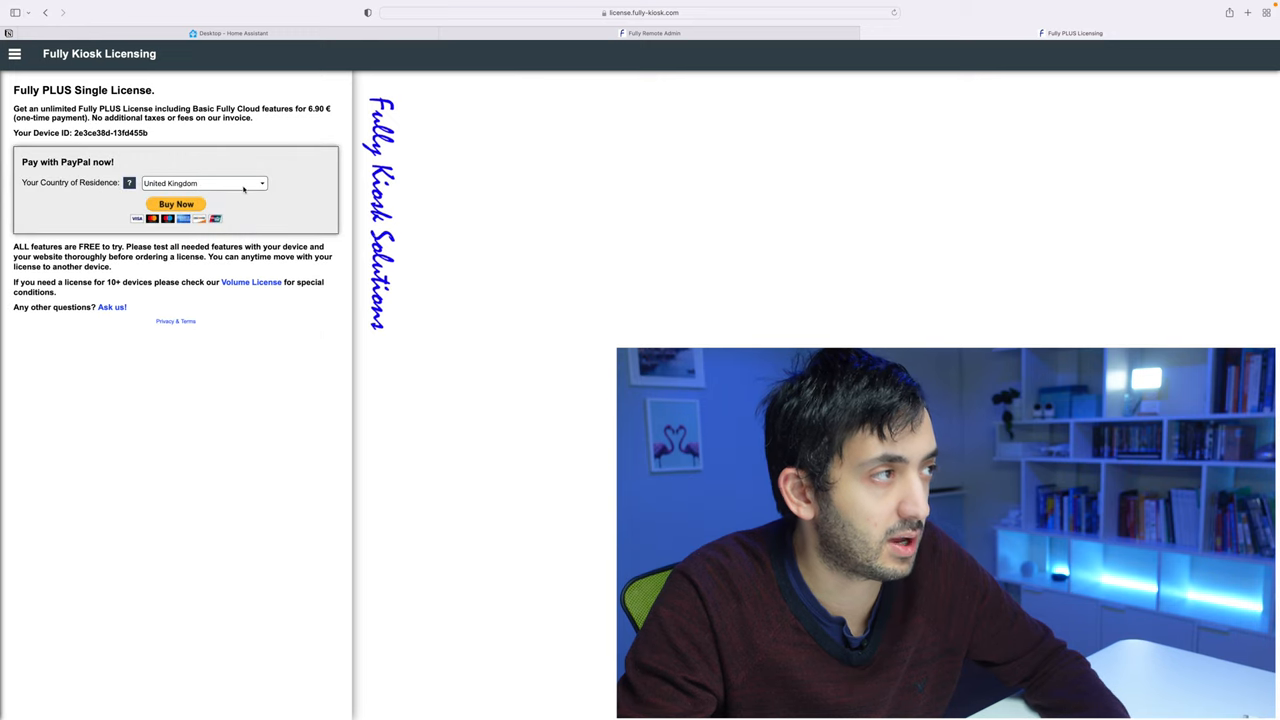
click(203, 183)
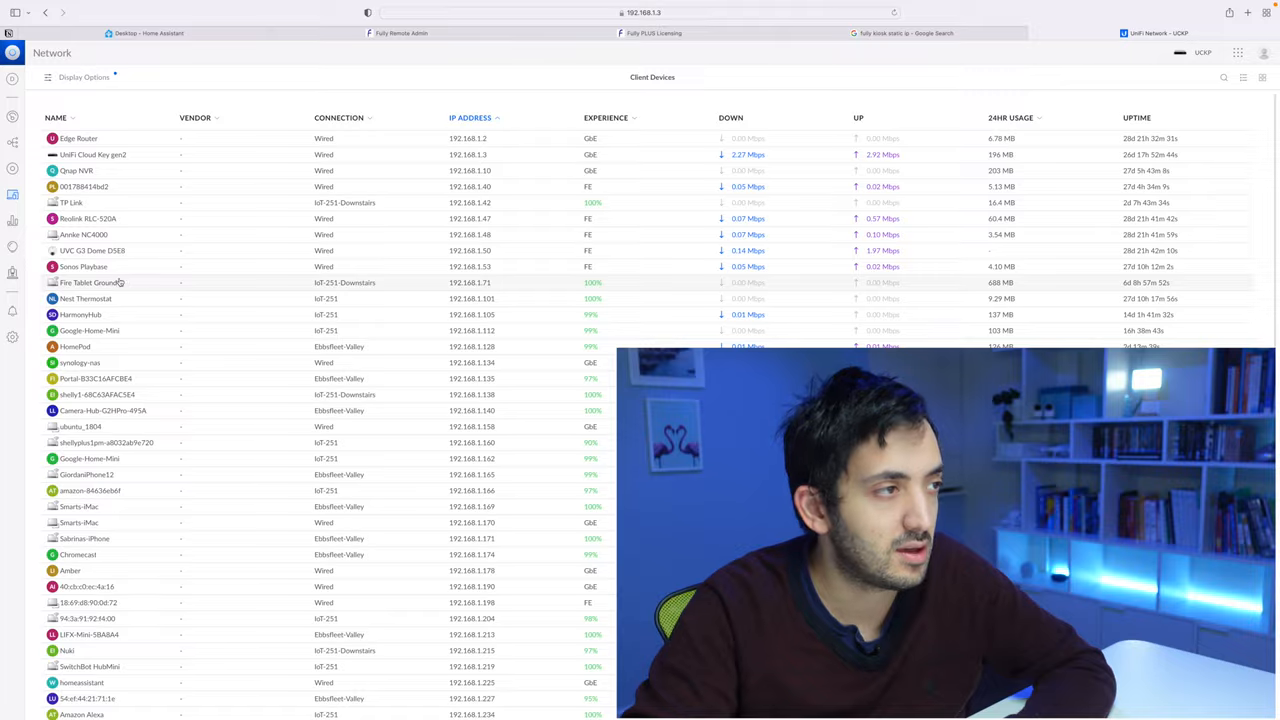
Open Fire Tablet Ground's settings and highlight its fixed IP address 192.168.1.71.
click(84, 282)
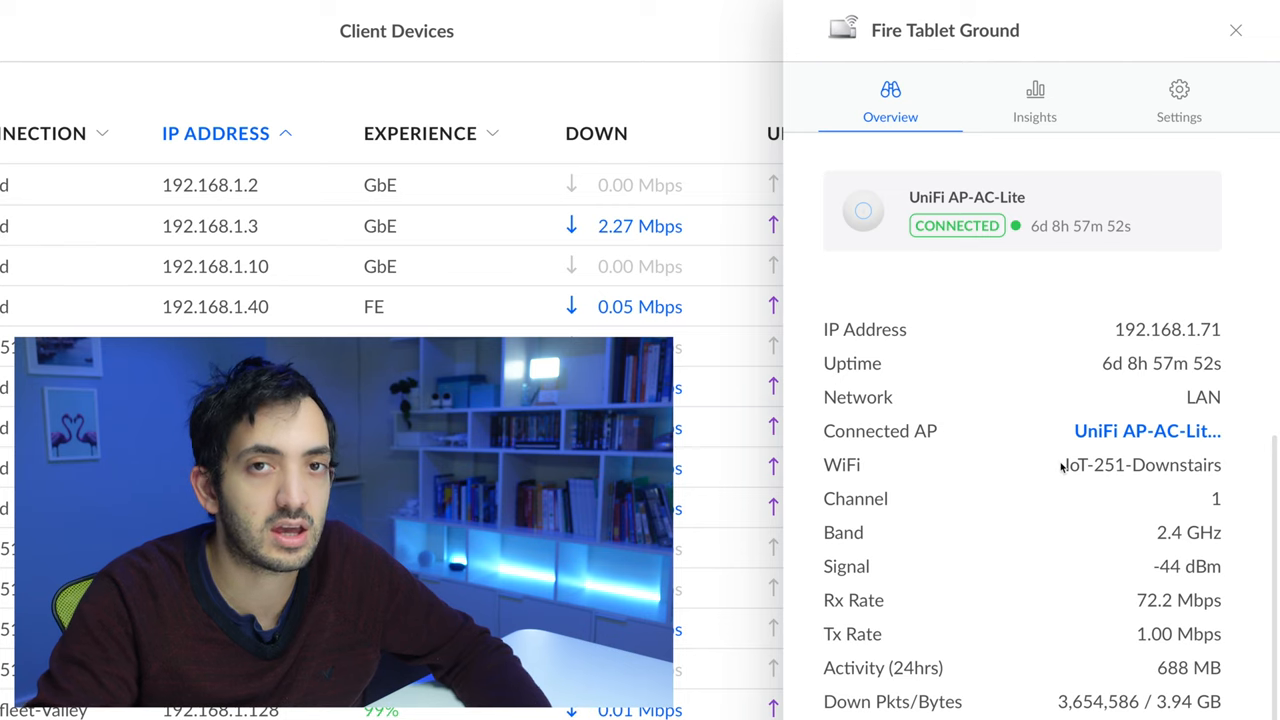
scroll(down, 3)
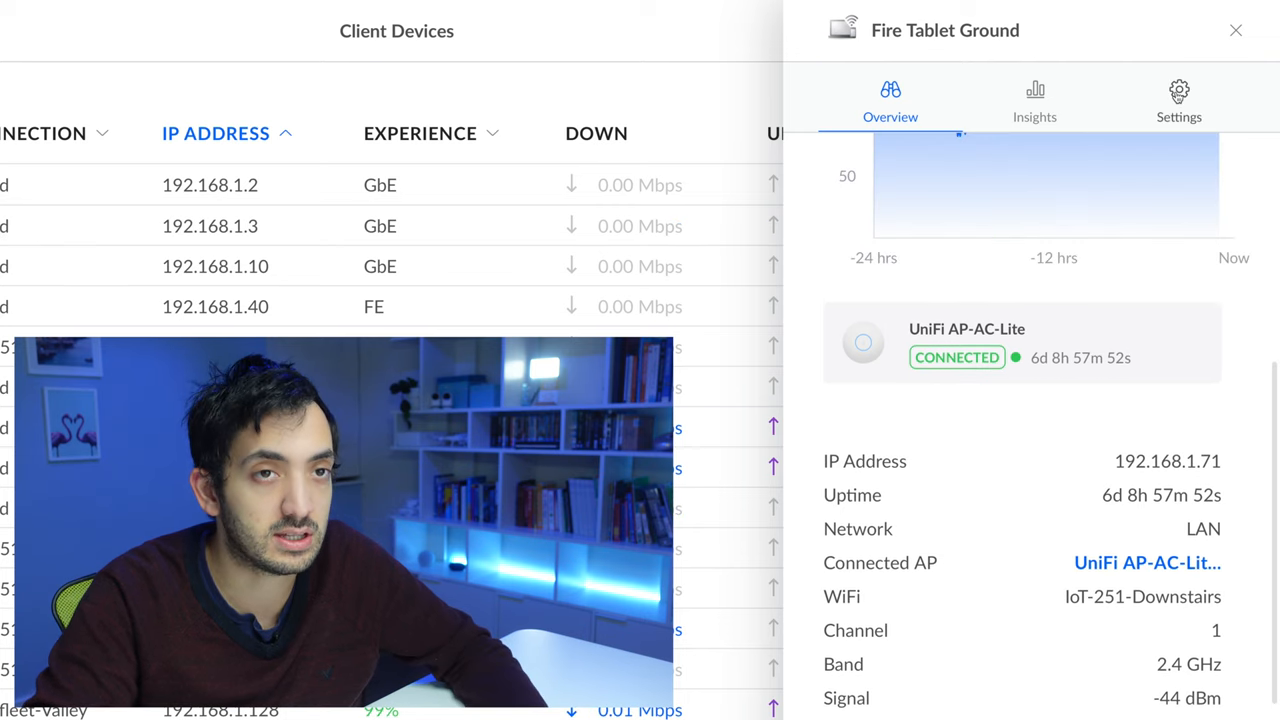
click(1178, 98)
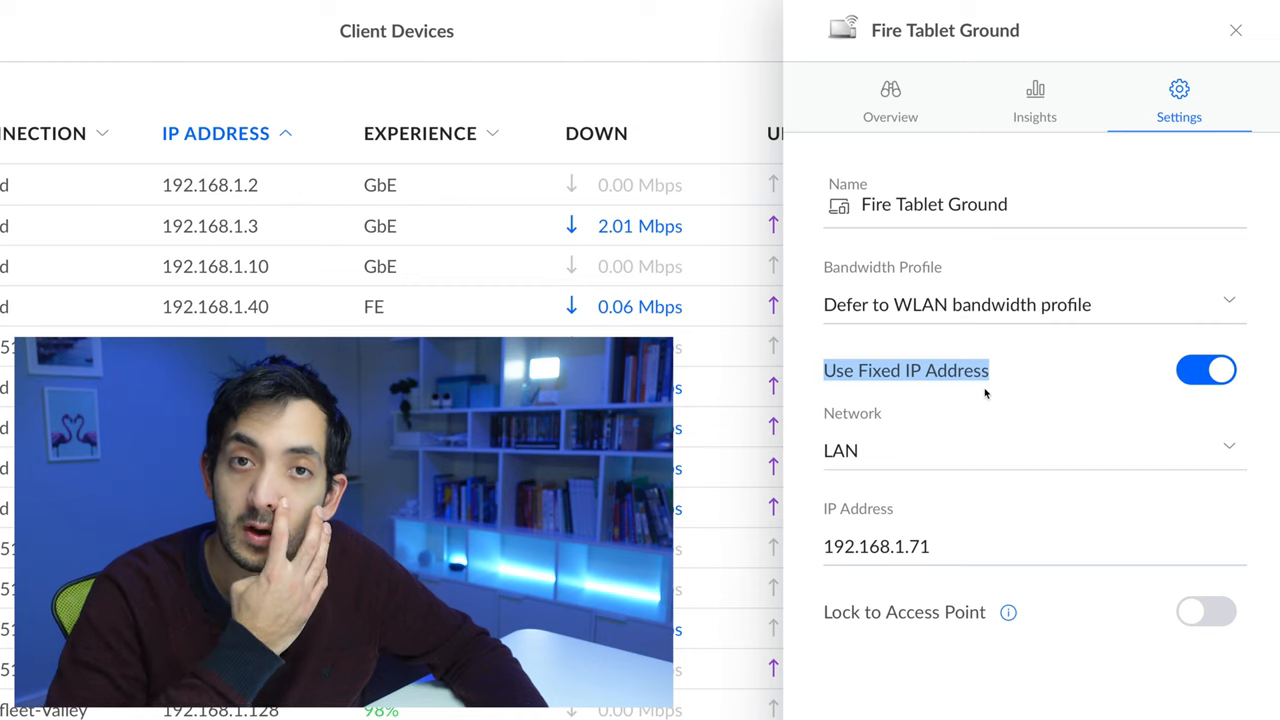
click(875, 546)
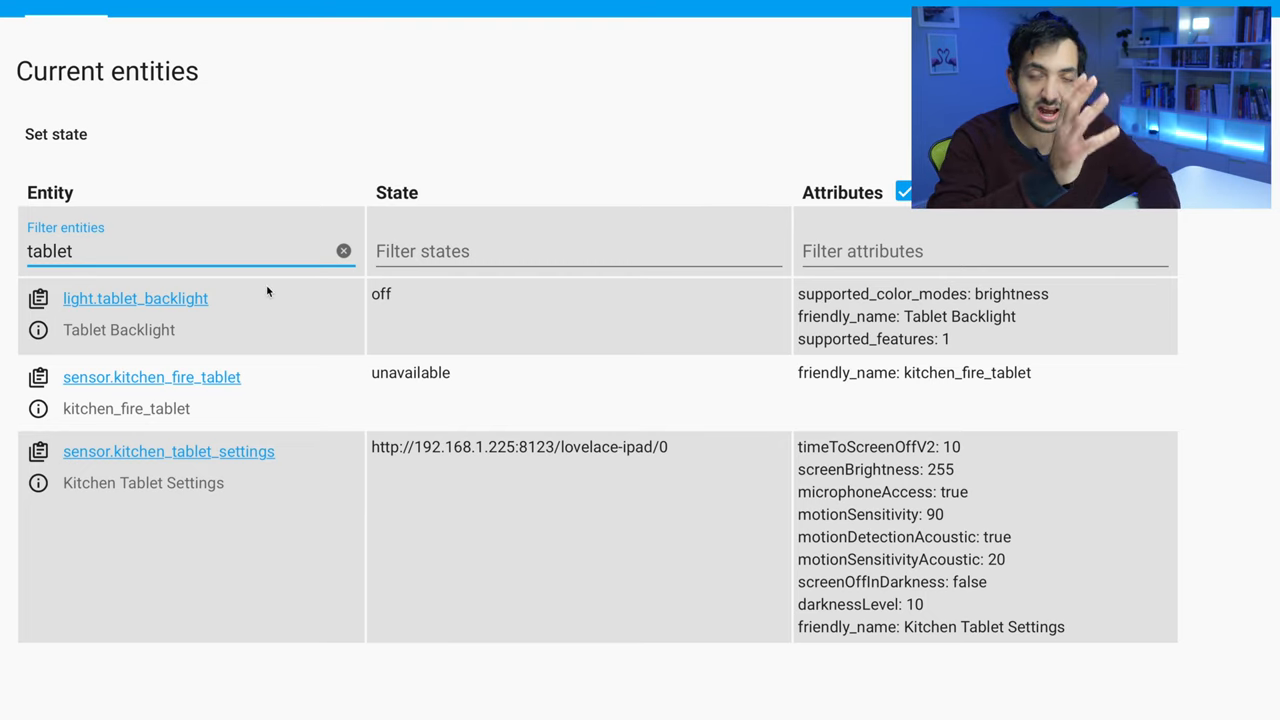
mouse_move(143, 387)
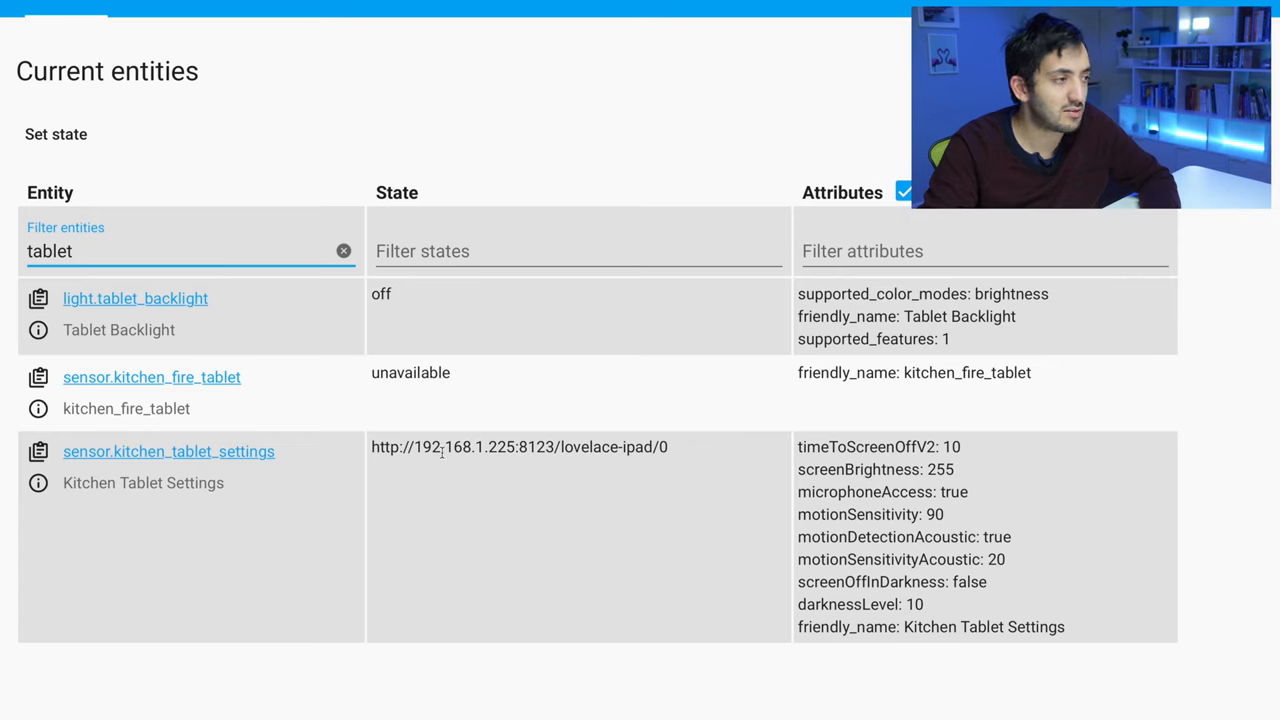
mouse_move(247, 465)
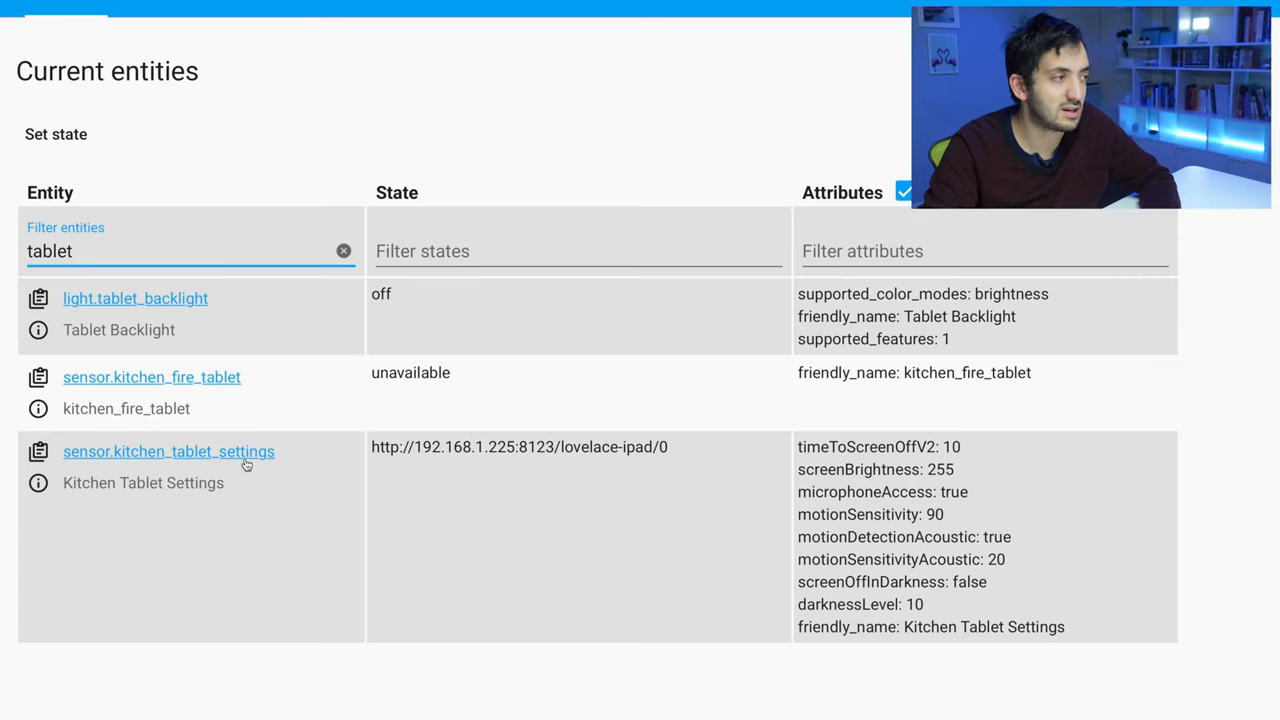
mouse_move(368, 458)
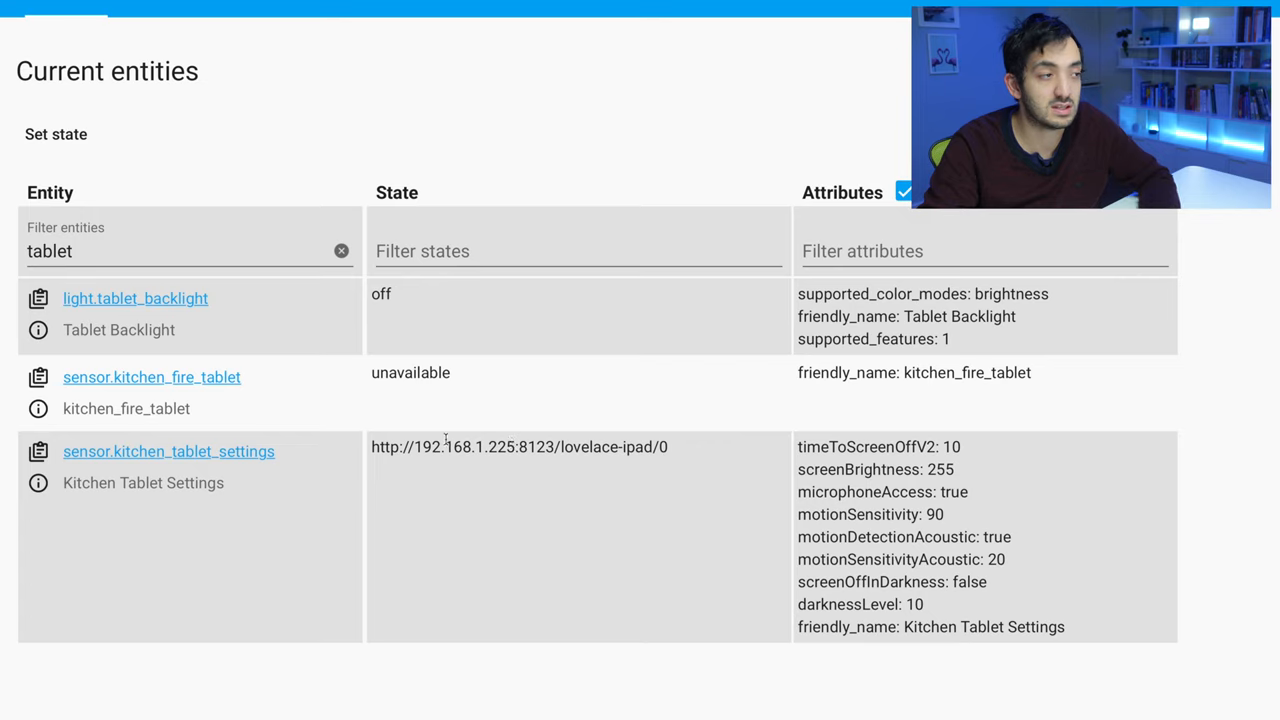
Highlight the Home Assistant IP and dashboard name in the kitchen_fire_tablet attributes, then review the rest.
double_click(460, 447)
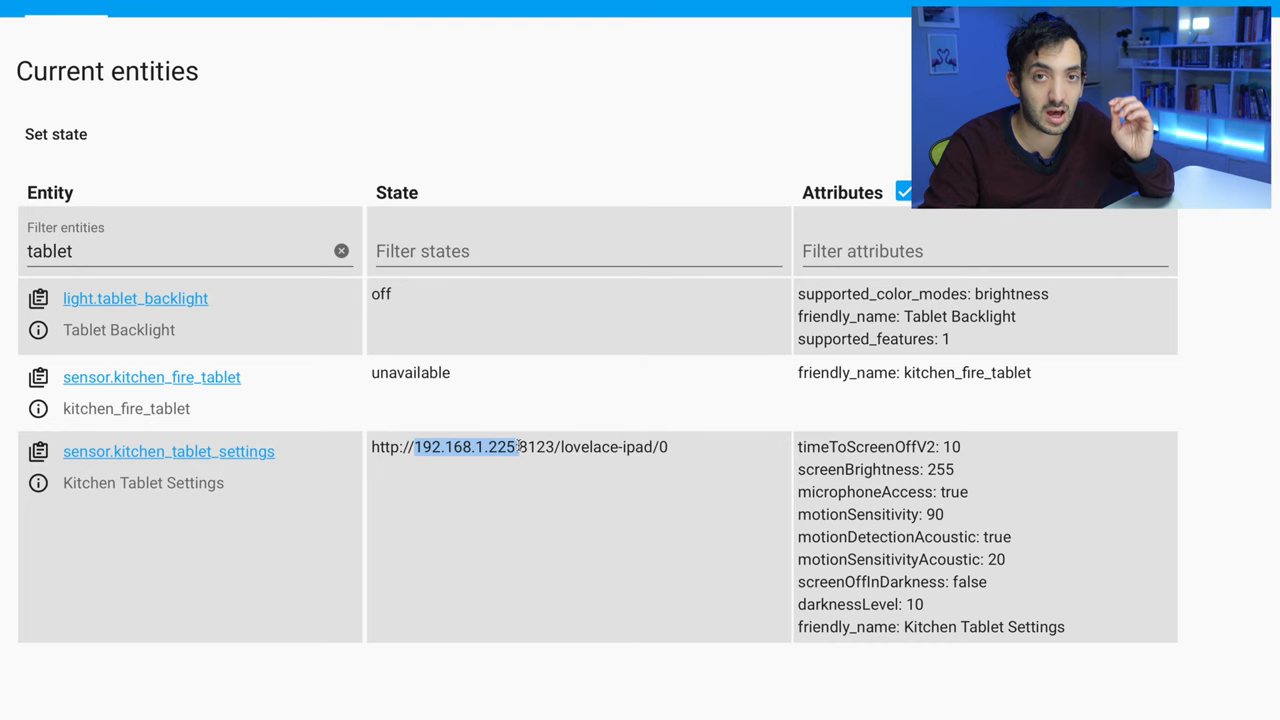
double_click(614, 447)
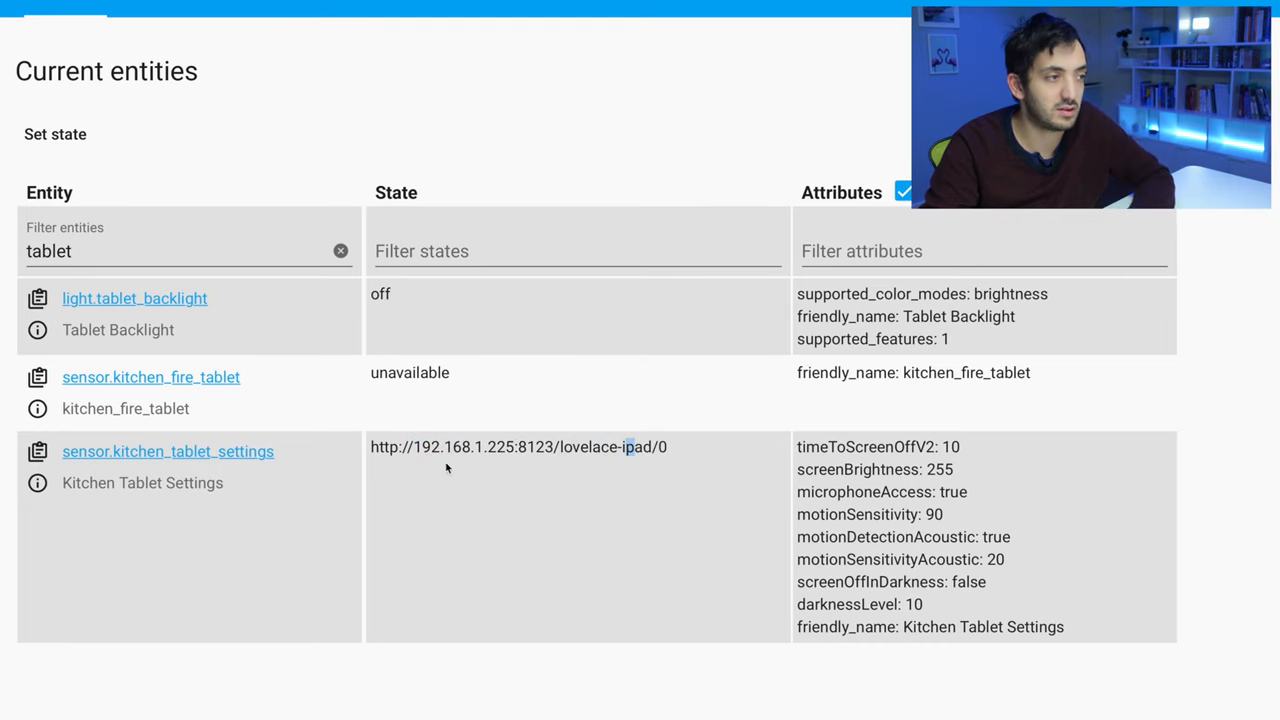
drag(797, 447, 947, 514)
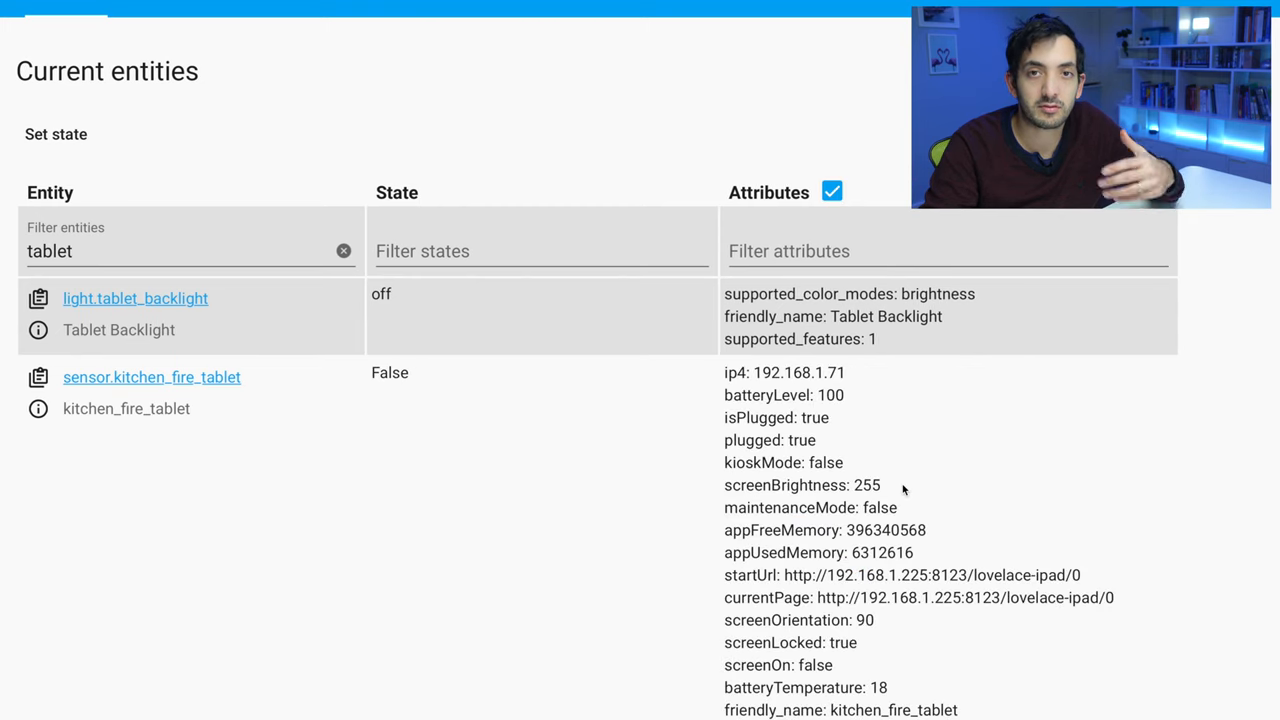
scroll(down, 3)
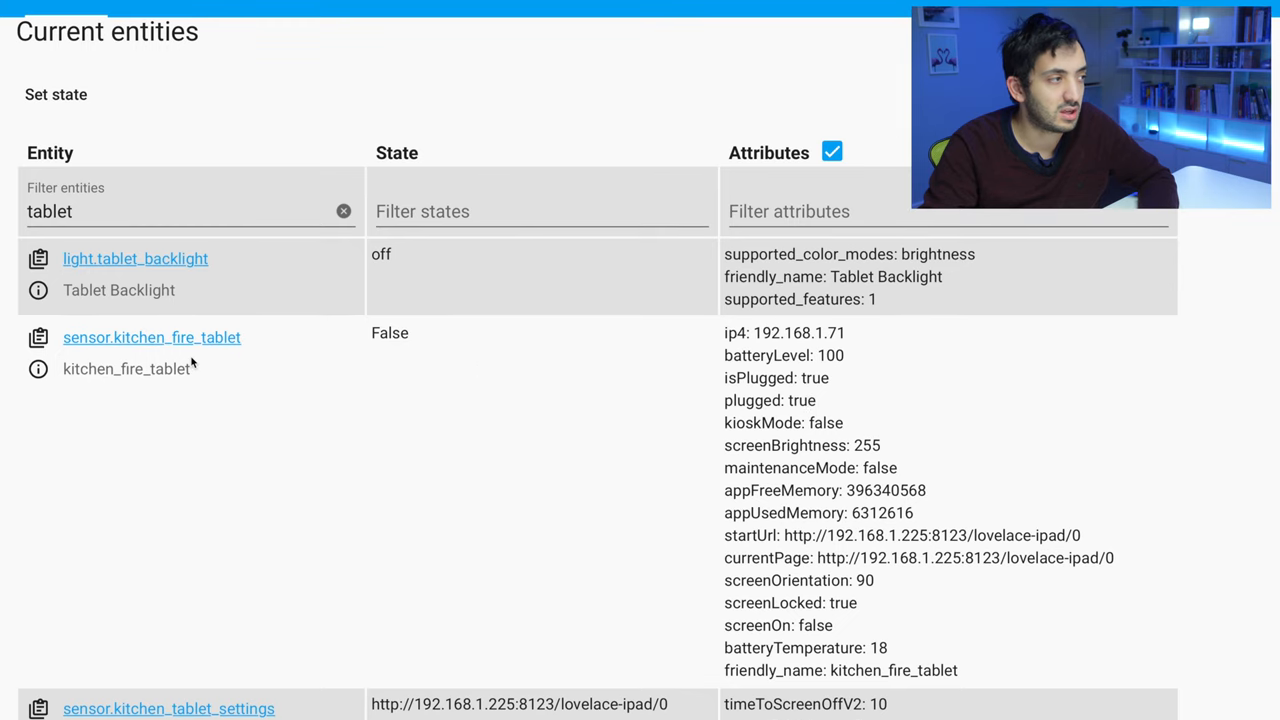
scroll(down, 3)
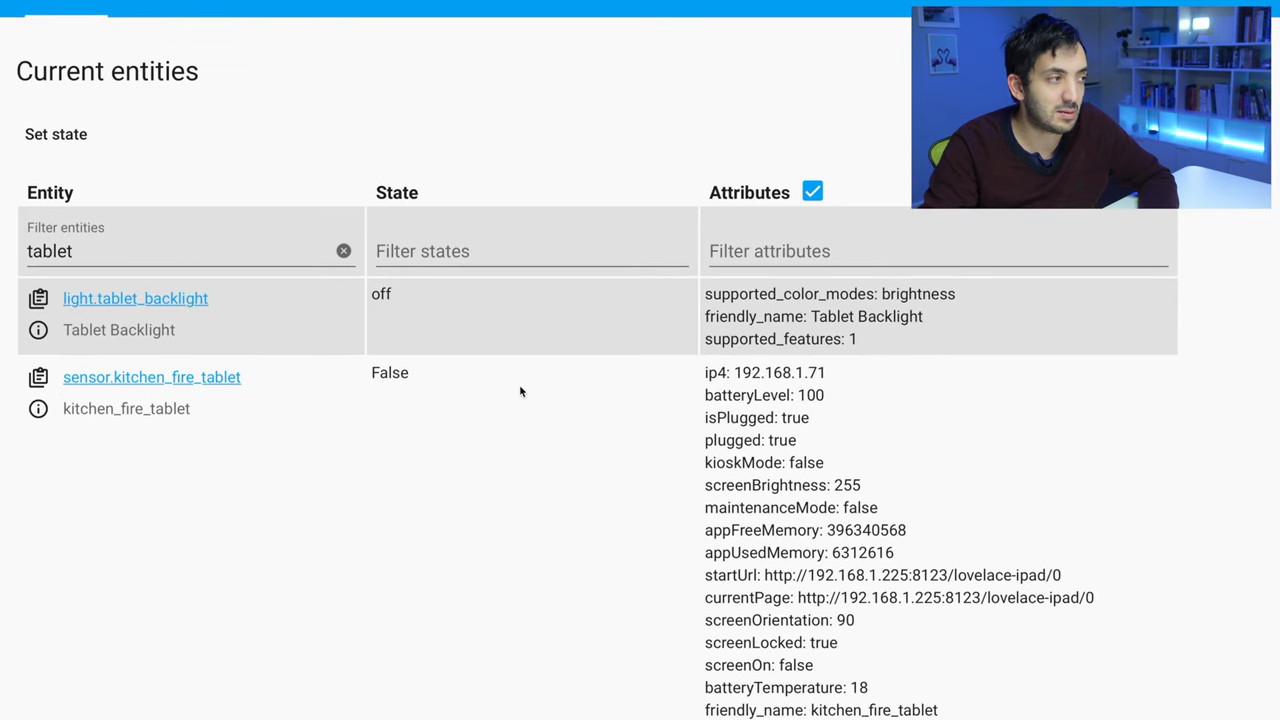
mouse_move(958, 710)
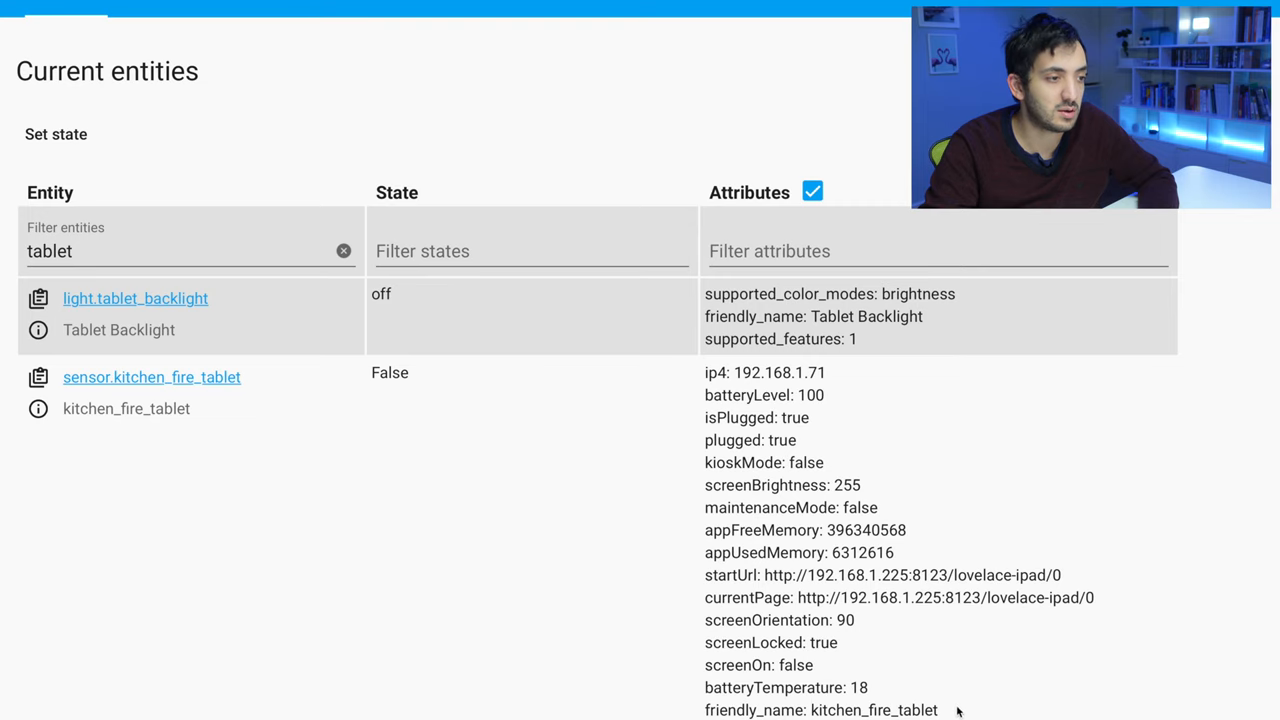
drag(778, 507, 938, 710)
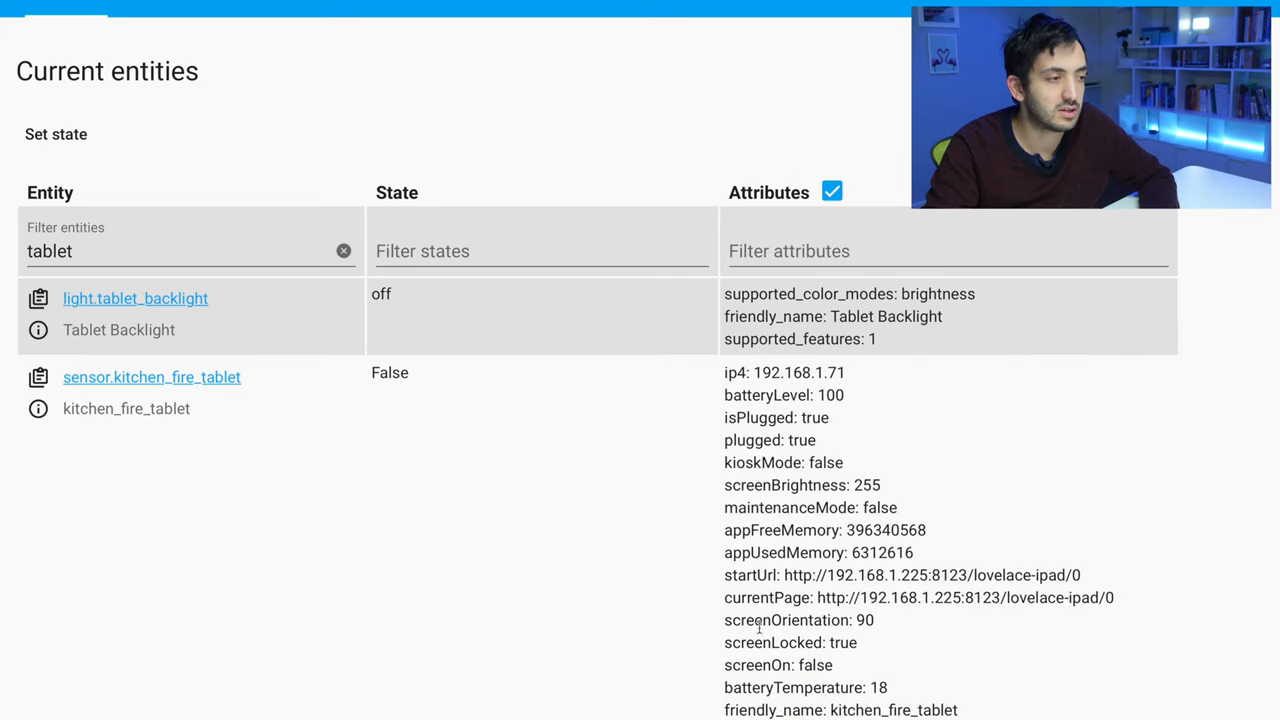
double_click(768, 620)
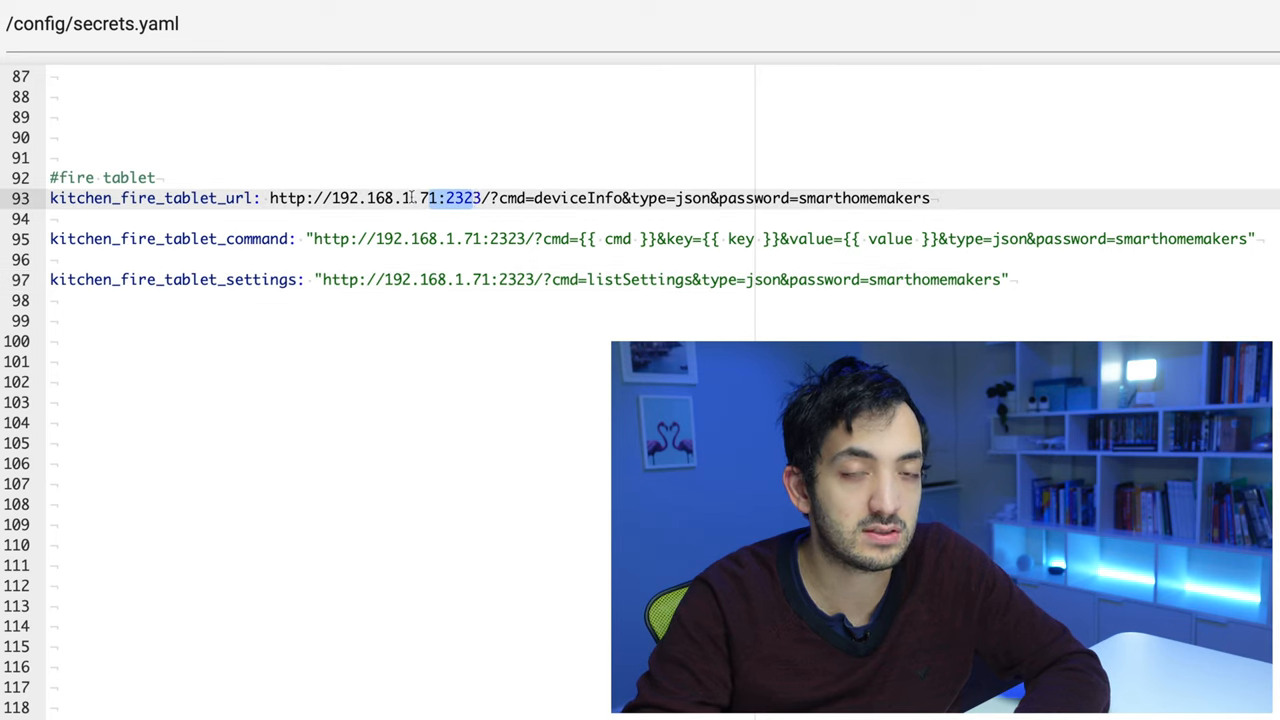
Highlight the password parameter and its value in the tablet URLs in secrets.yaml.
double_click(390, 197)
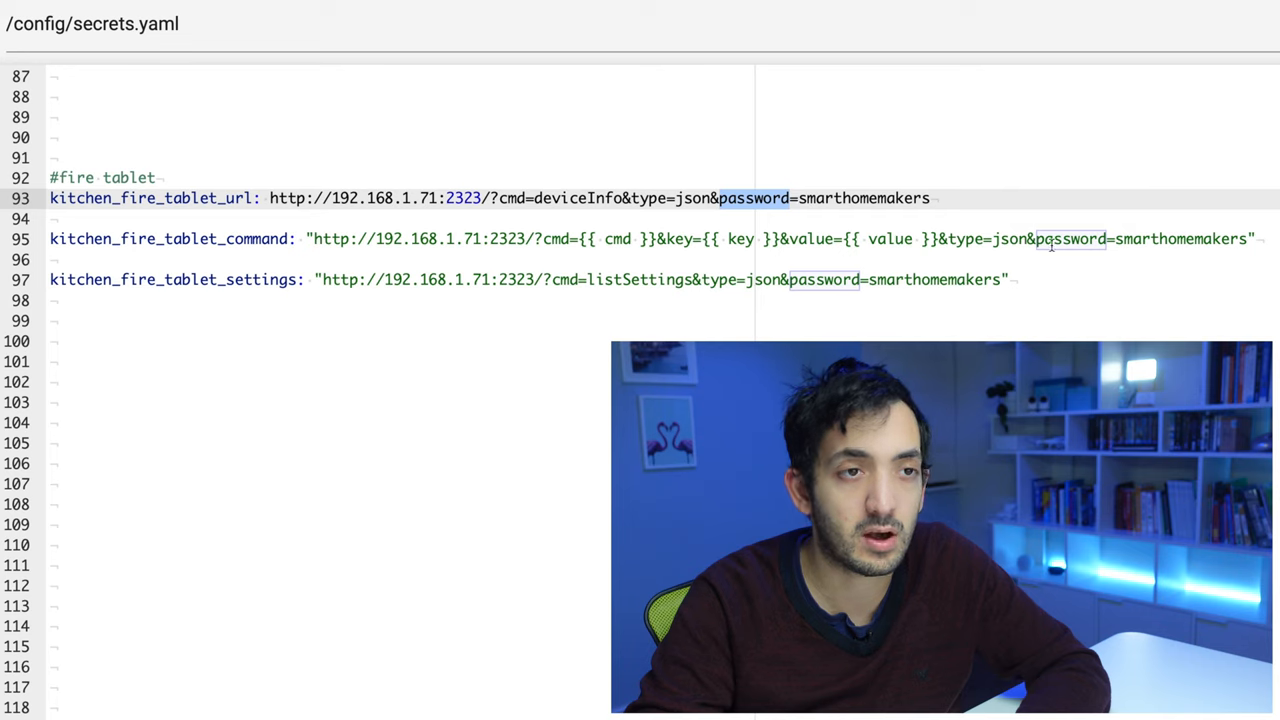
click(812, 198)
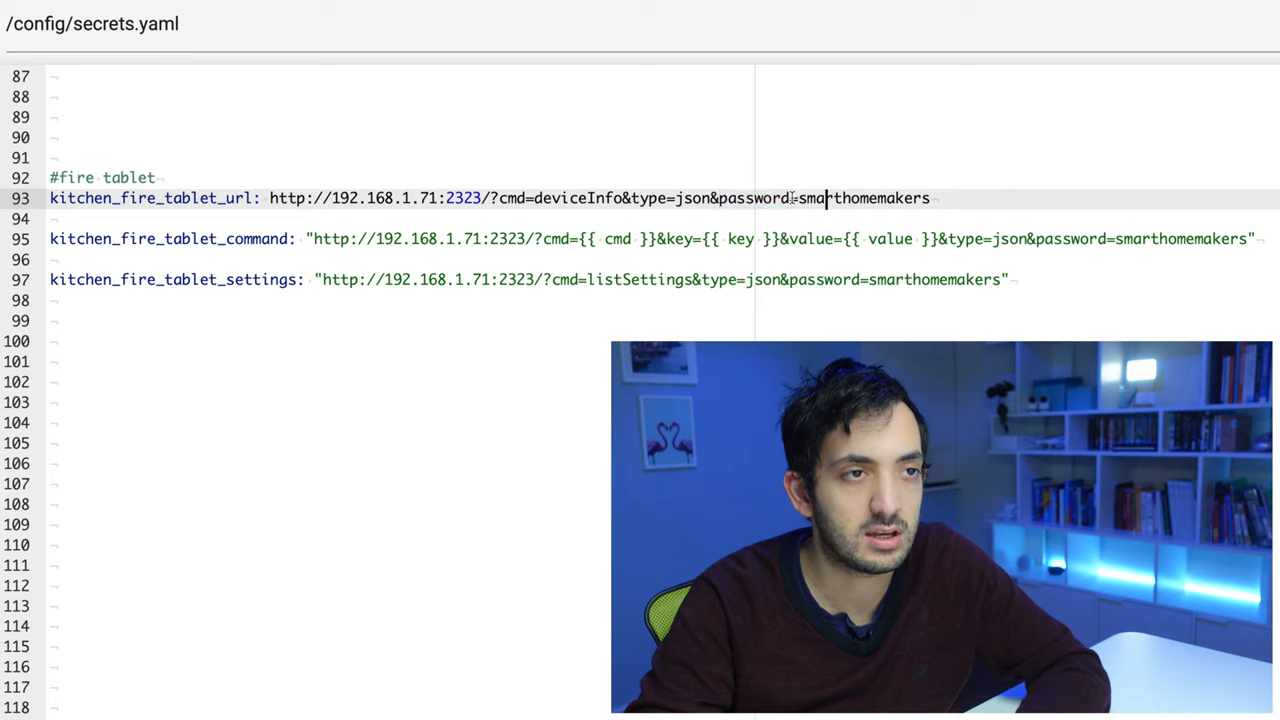
double_click(862, 197)
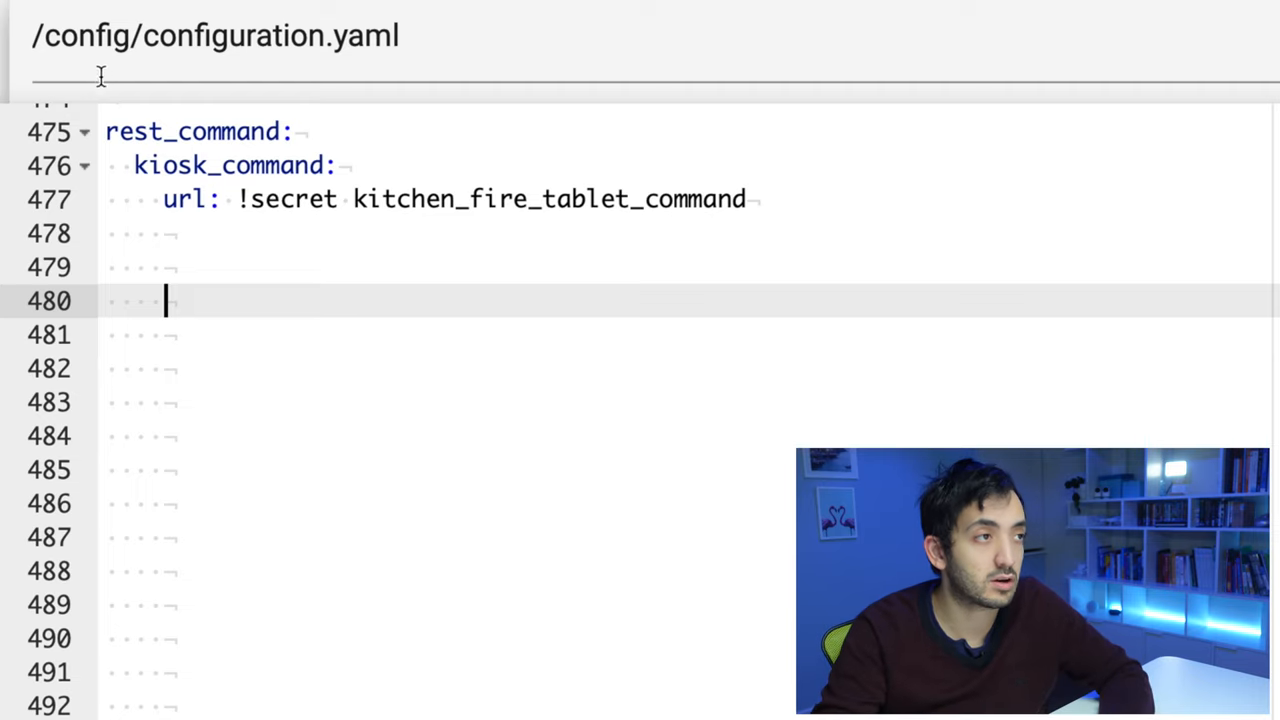
Select the kiosk_command rest_command block in configuration.yaml.
drag(107, 131, 350, 165)
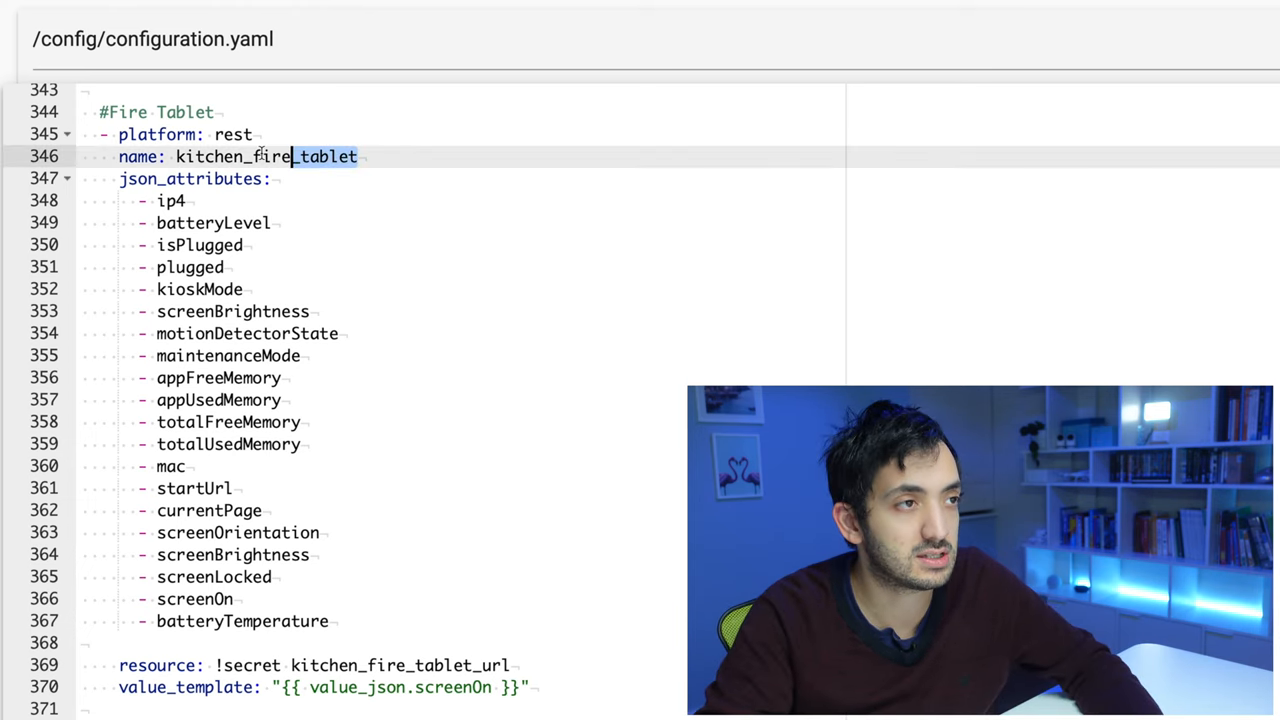
double_click(260, 156)
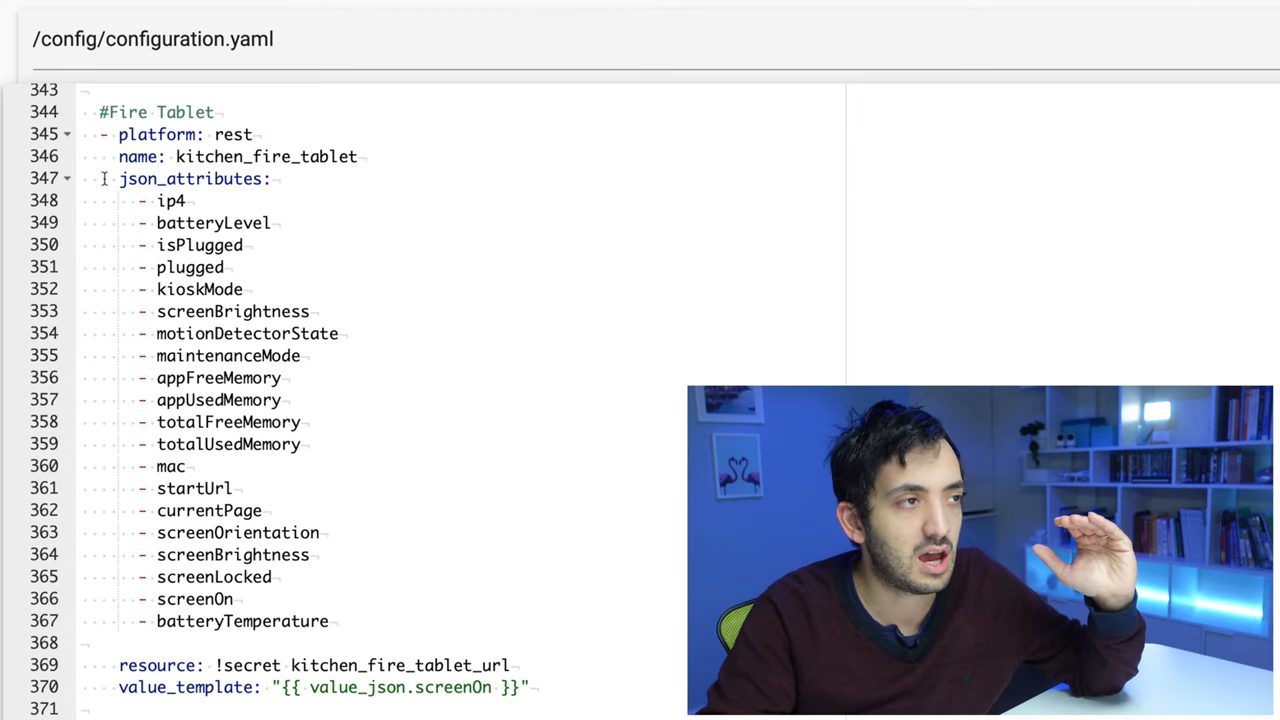
double_click(195, 178)
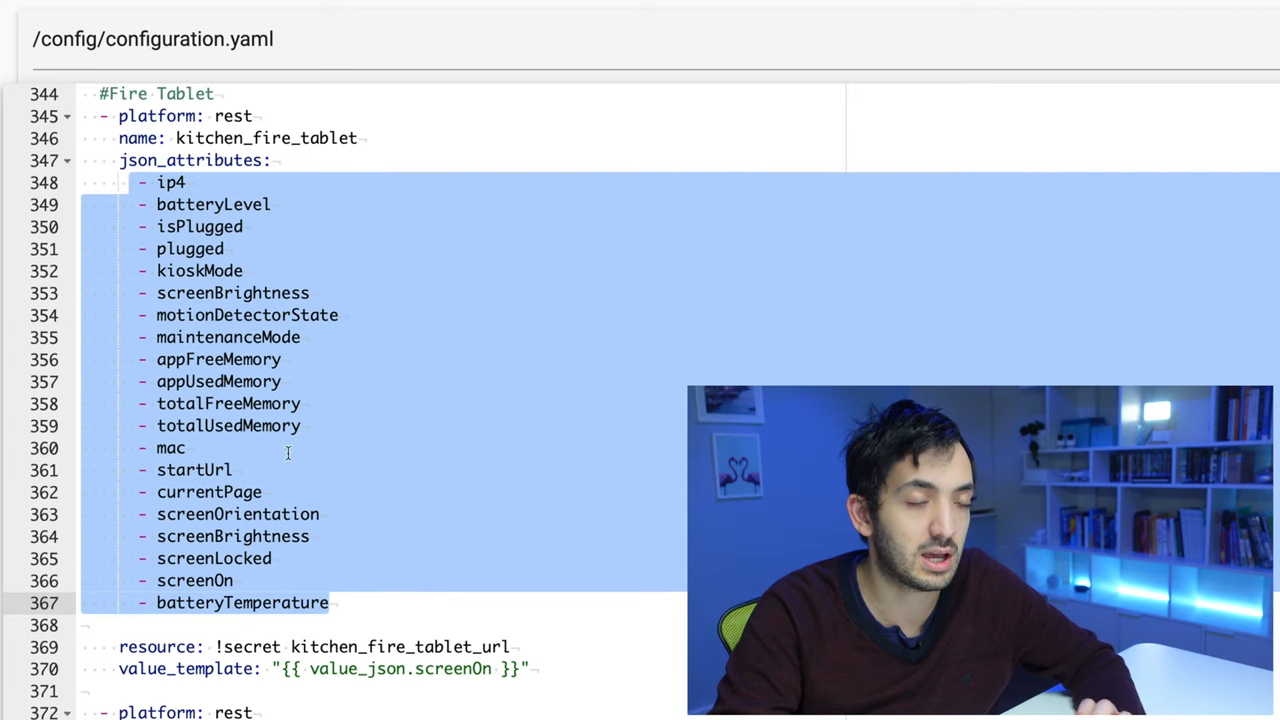
mouse_move(375, 483)
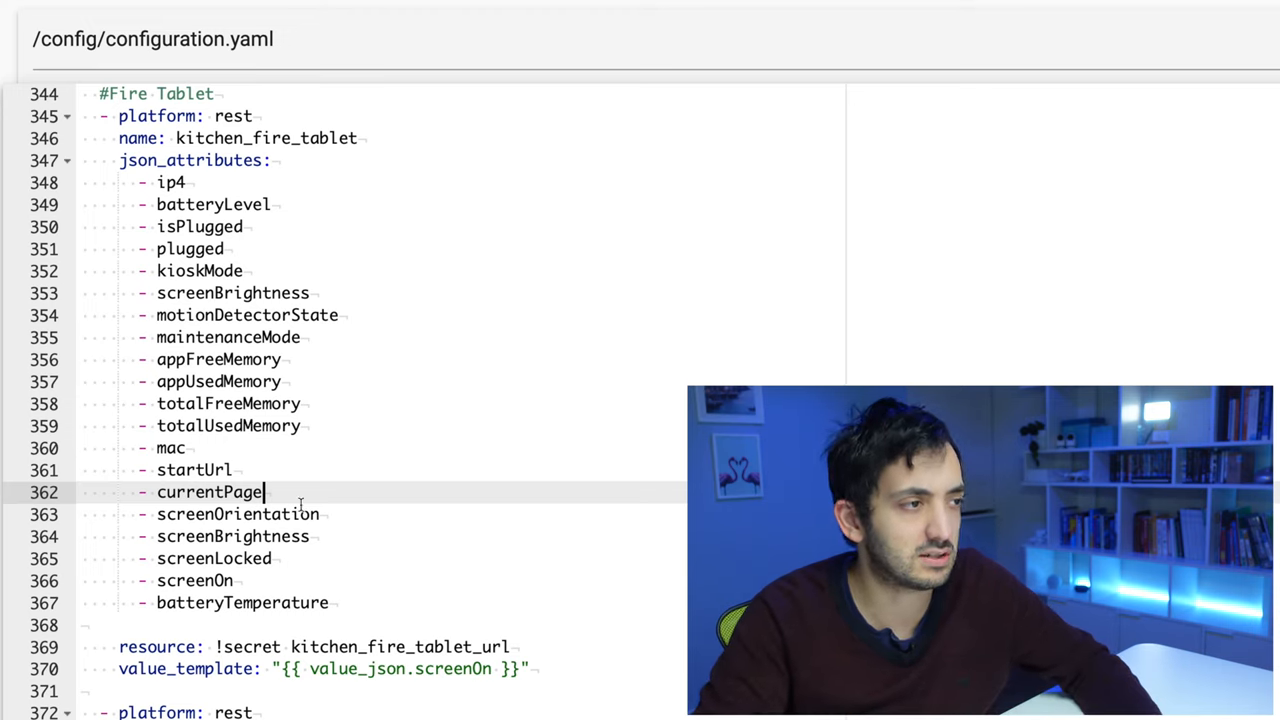
drag(156, 182, 190, 249)
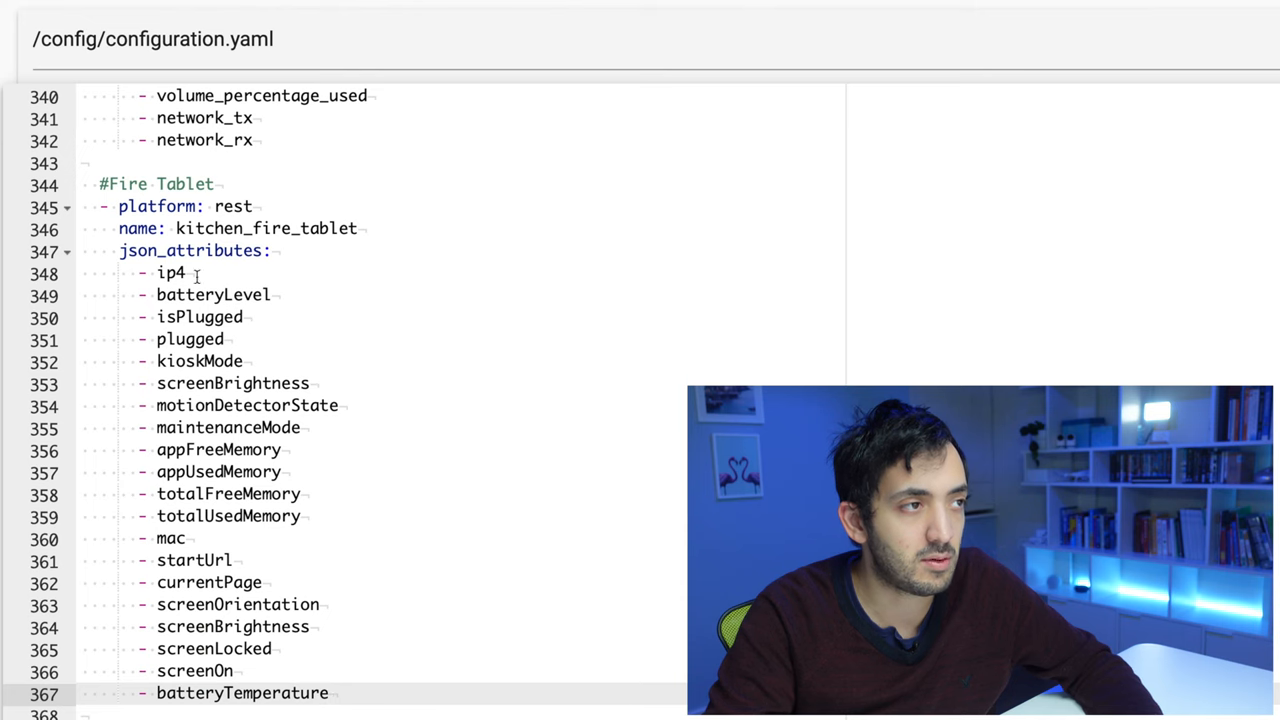
mouse_move(293, 534)
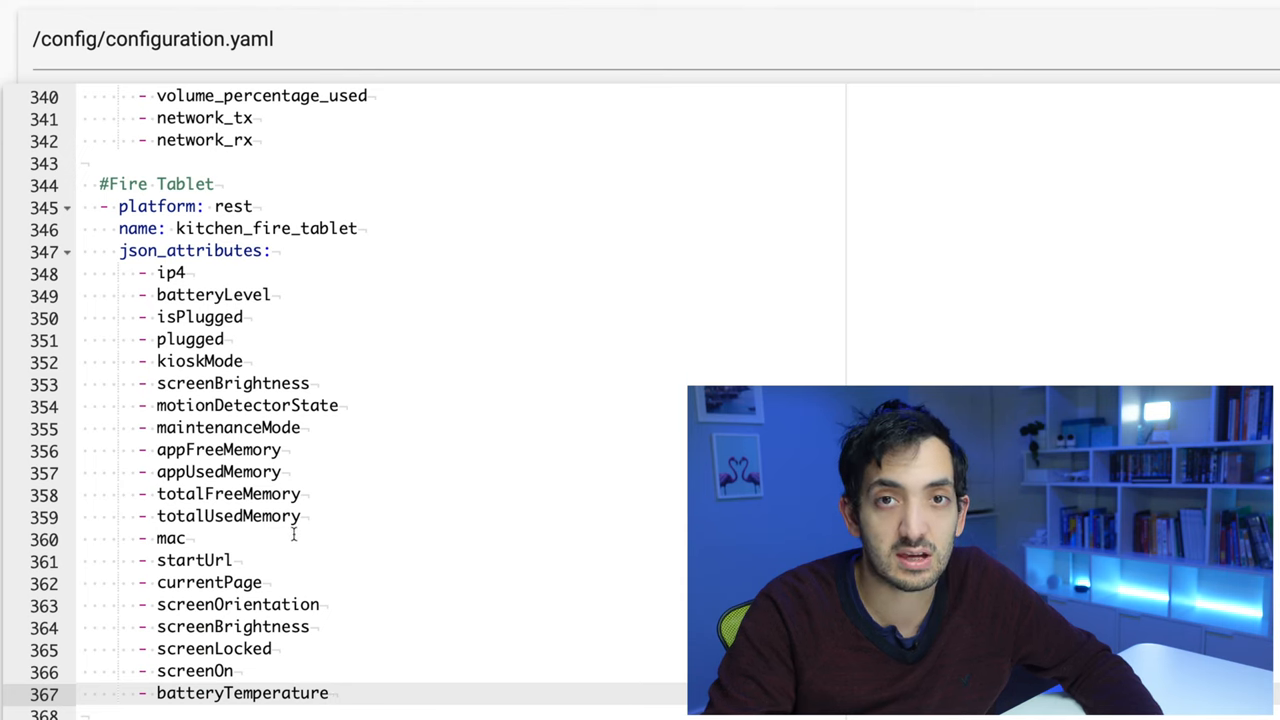
scroll(down, 3)
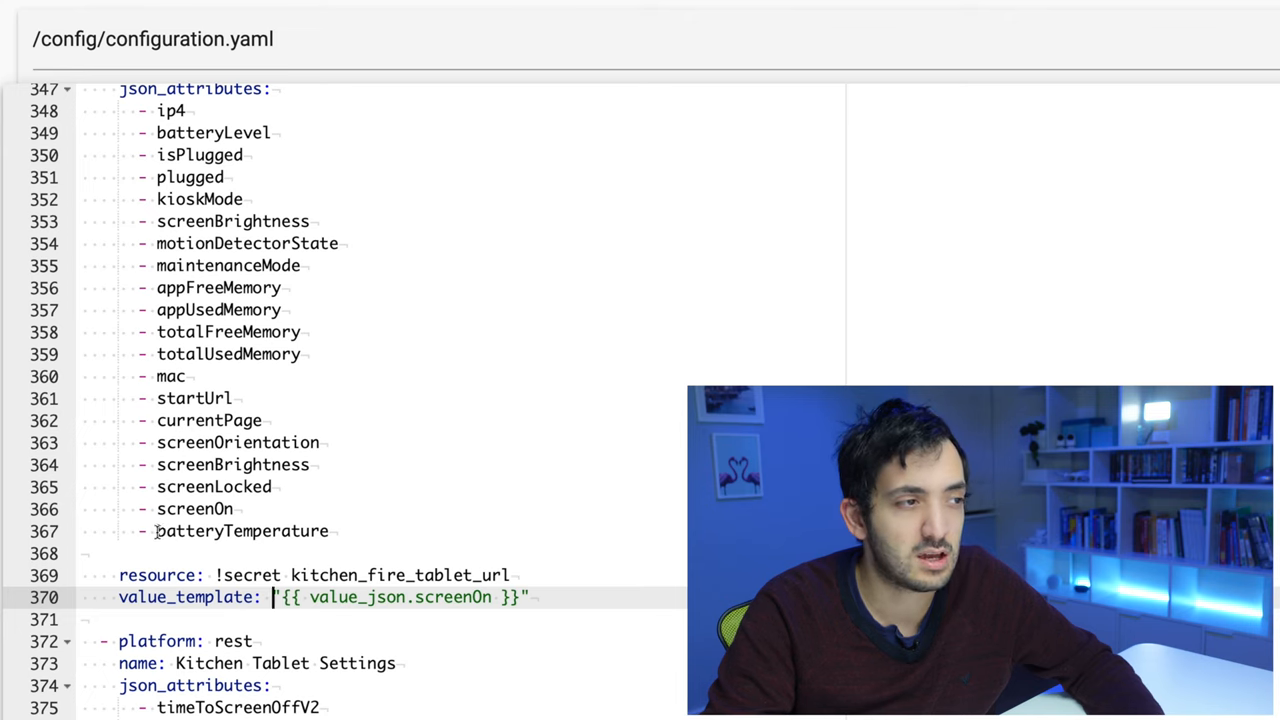
double_click(240, 531)
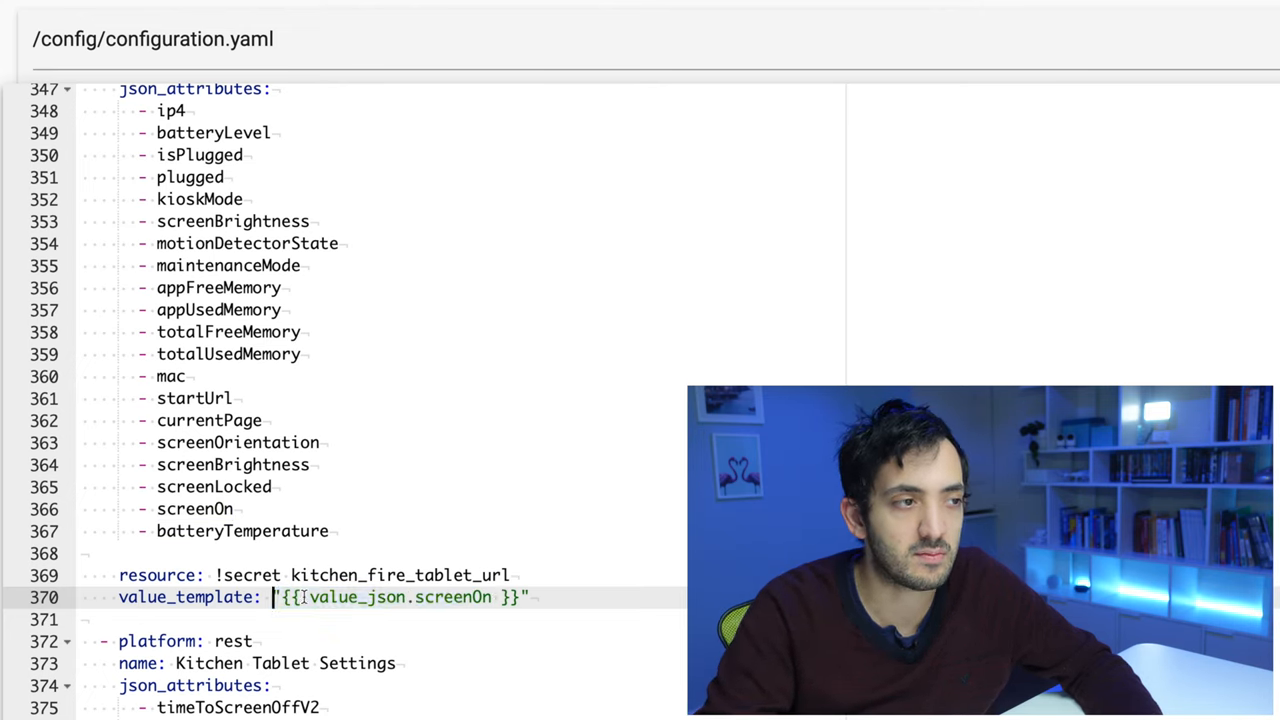
double_click(366, 597)
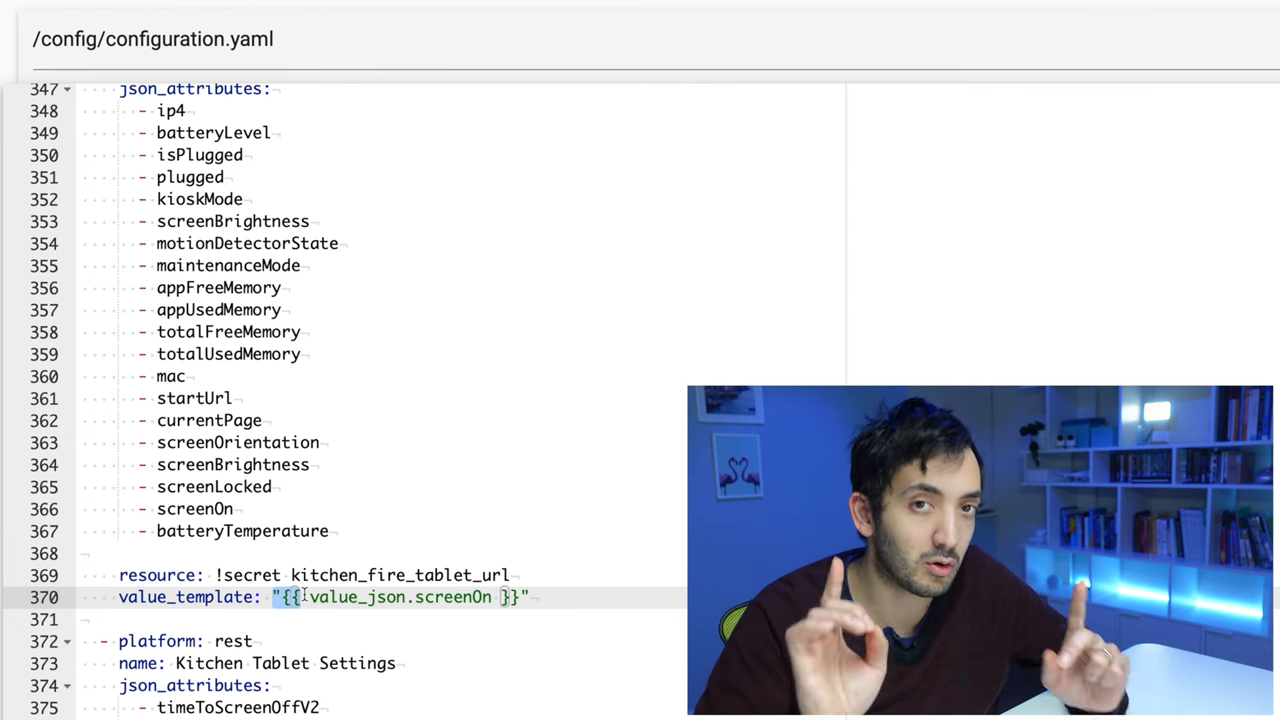
scroll(down, 3)
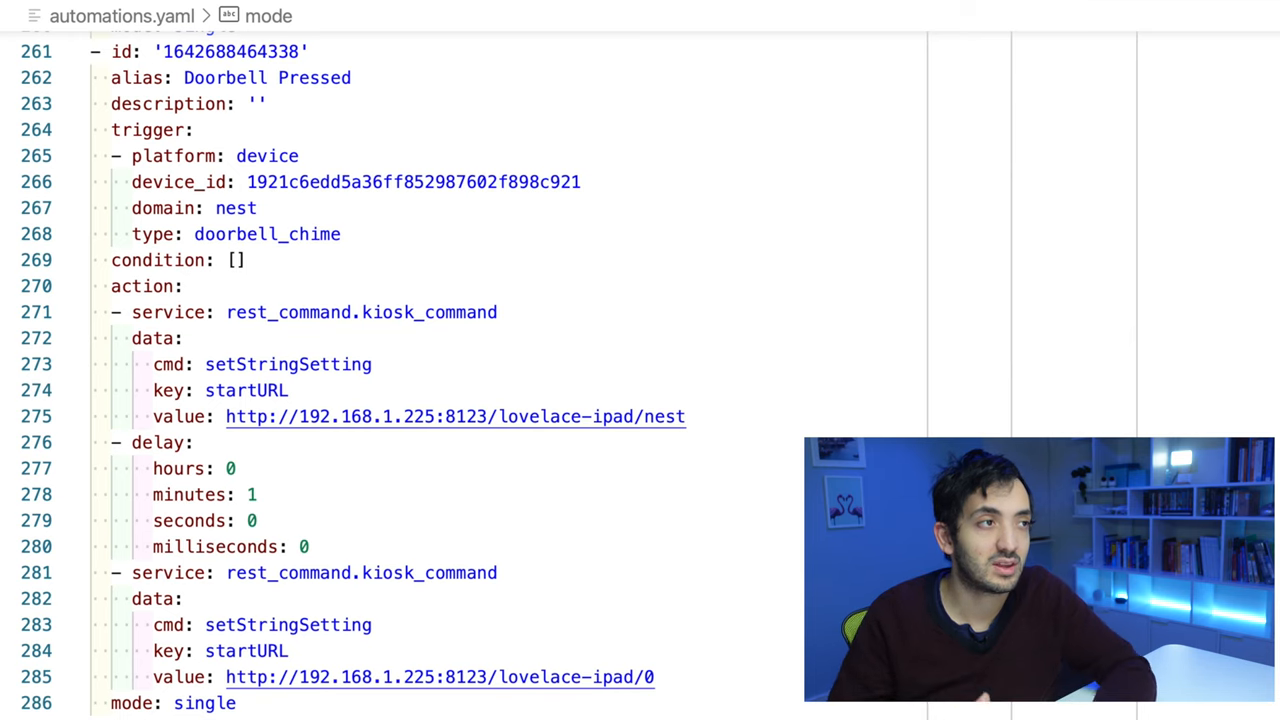
drag(185, 77, 340, 234)
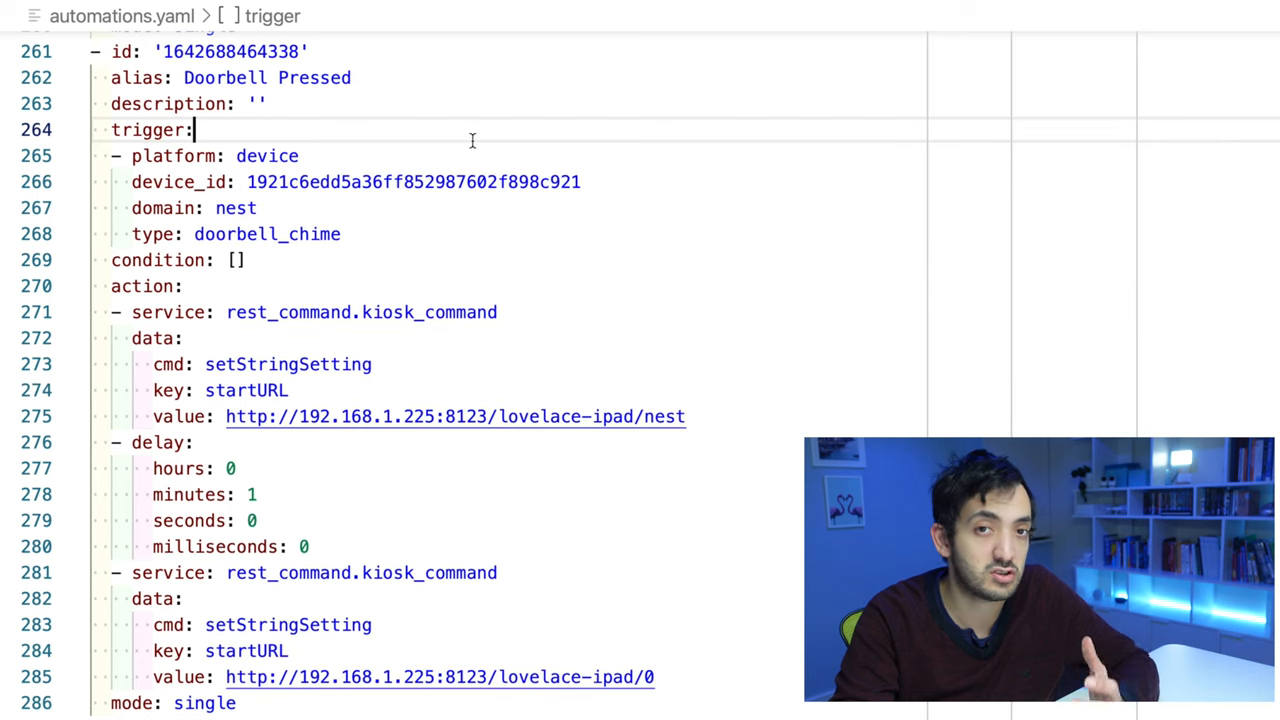
double_click(265, 77)
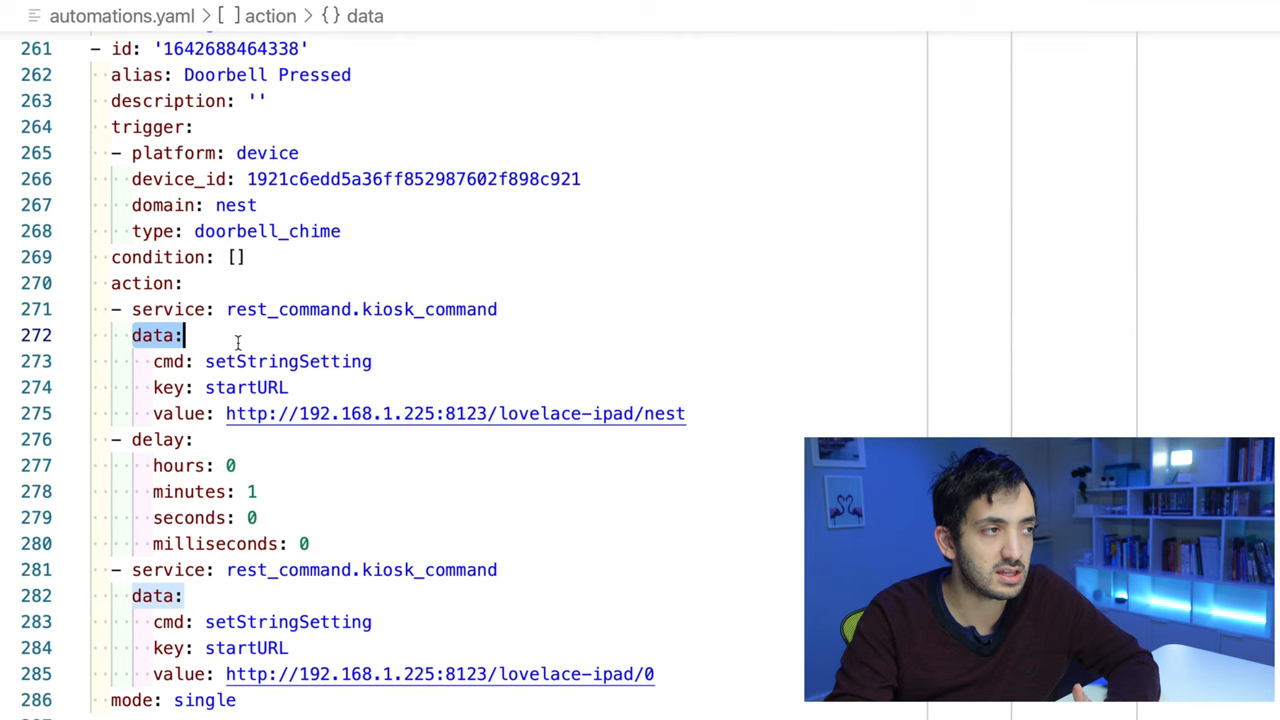
click(167, 361)
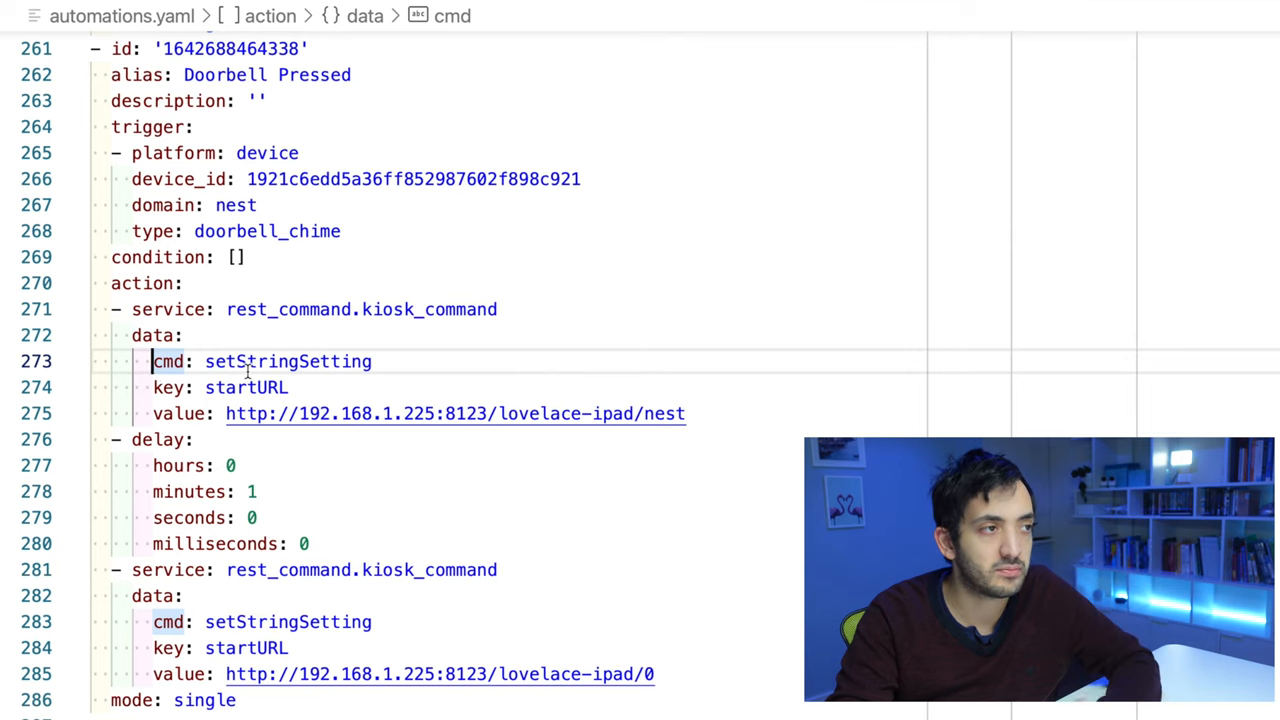
double_click(288, 361)
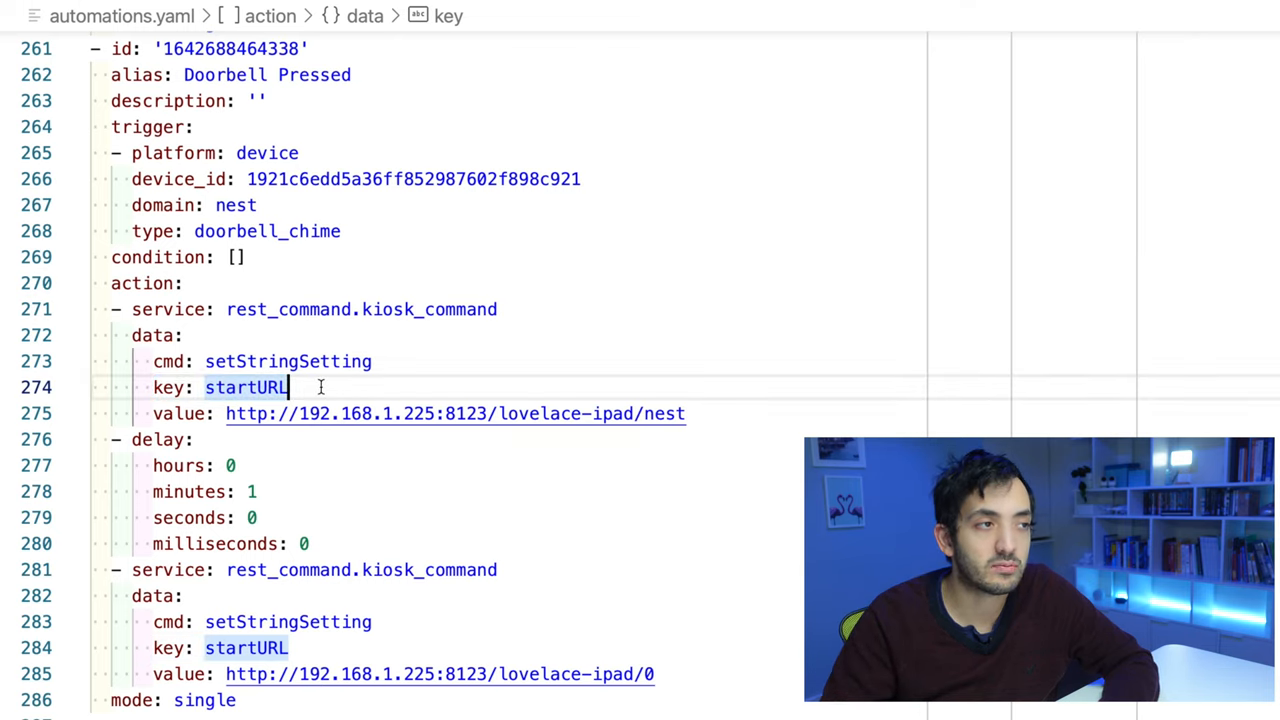
mouse_move(785, 418)
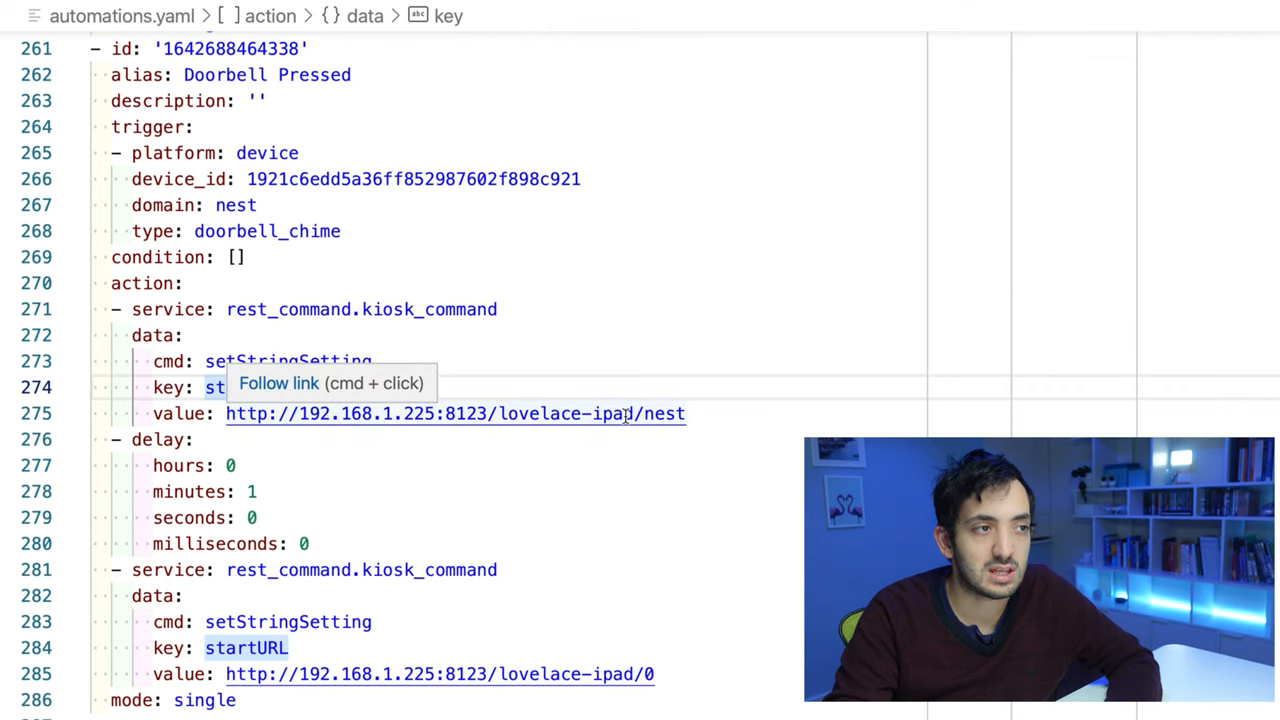
click(686, 413)
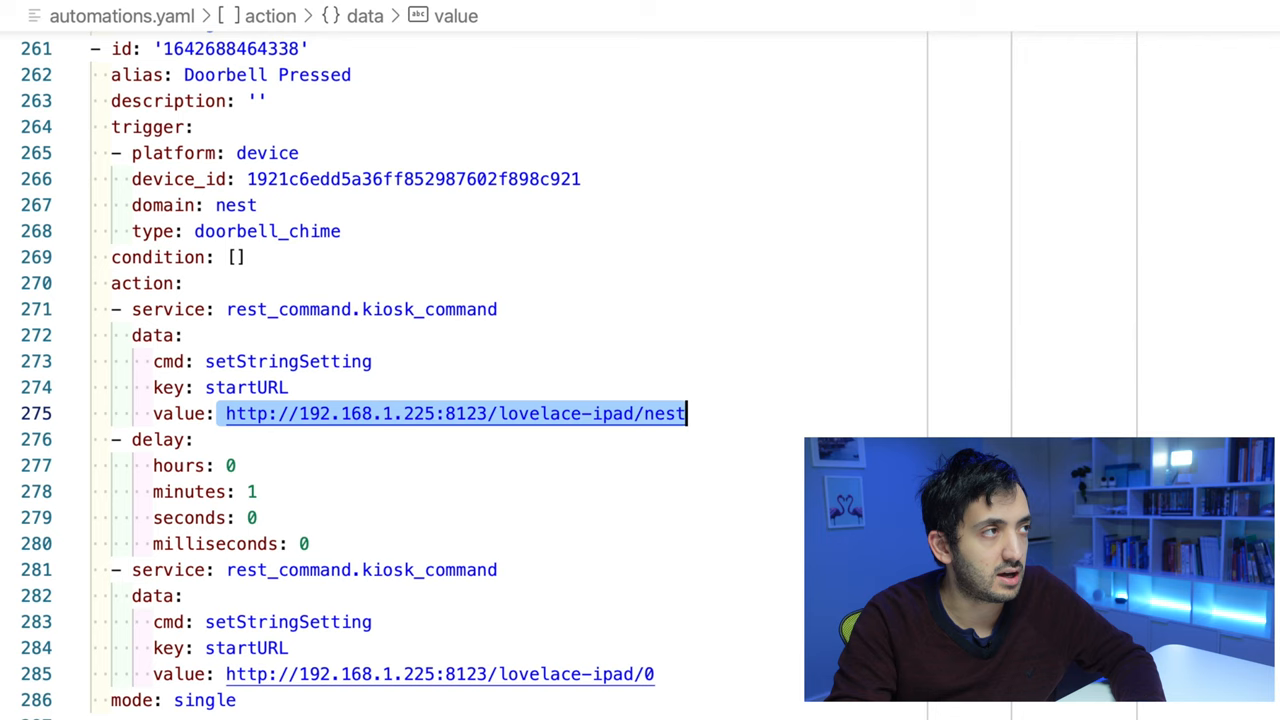
click(475, 673)
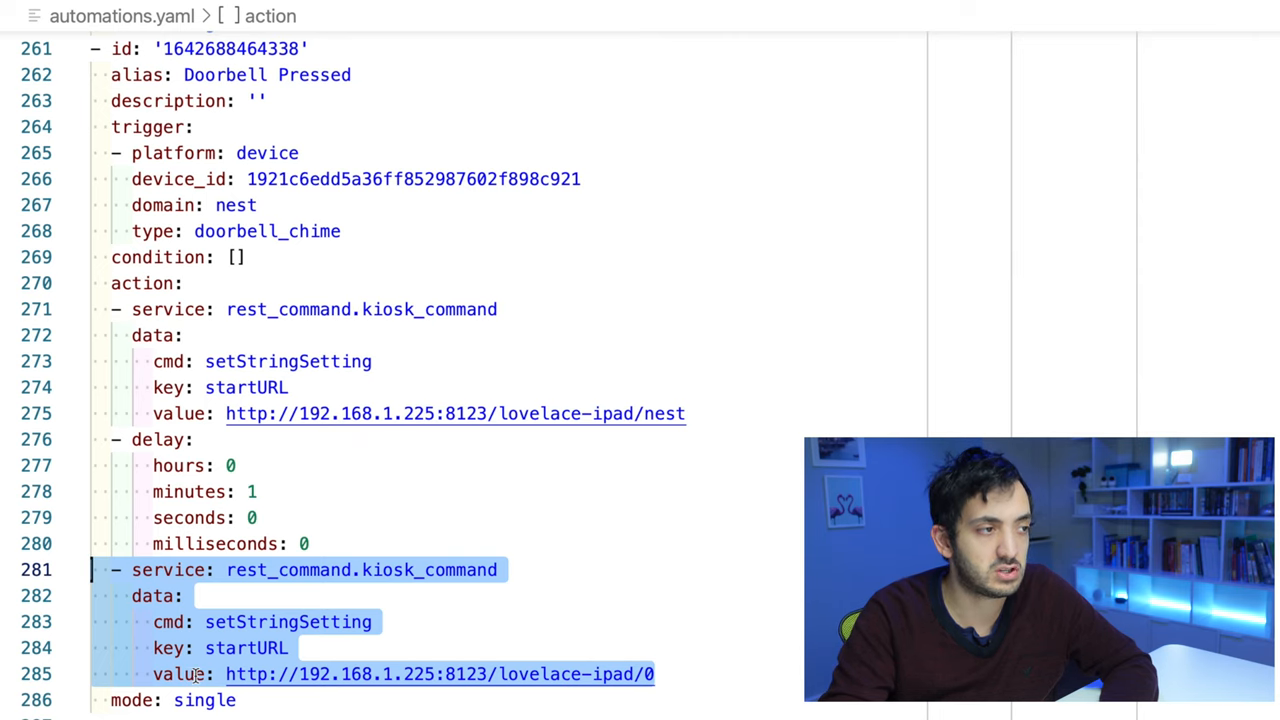
mouse_move(112, 303)
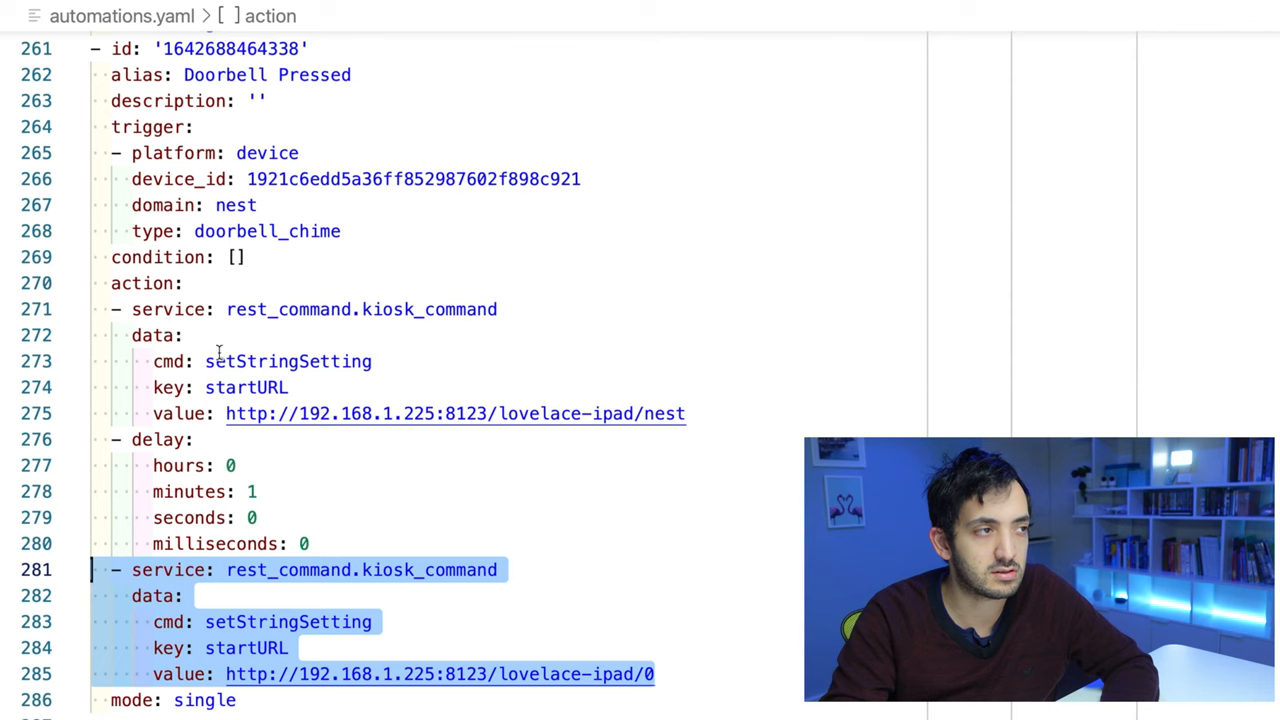
mouse_move(664, 535)
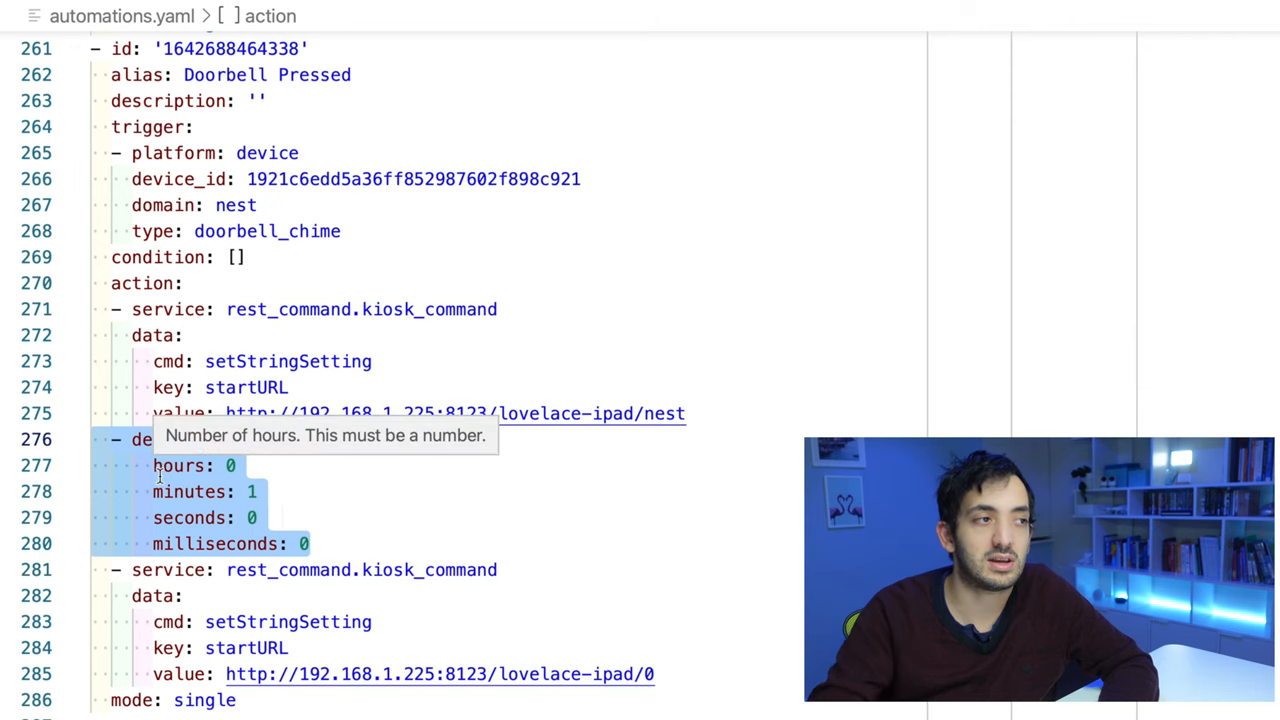
click(255, 491)
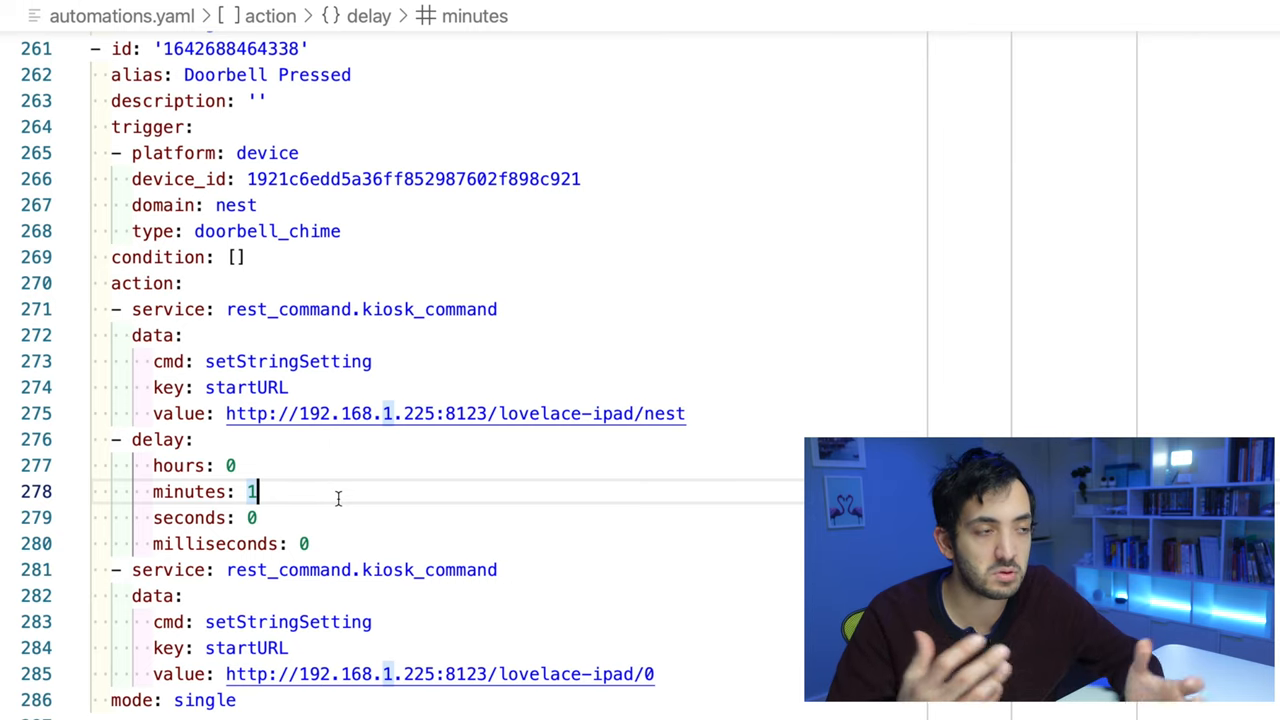
mouse_move(358, 498)
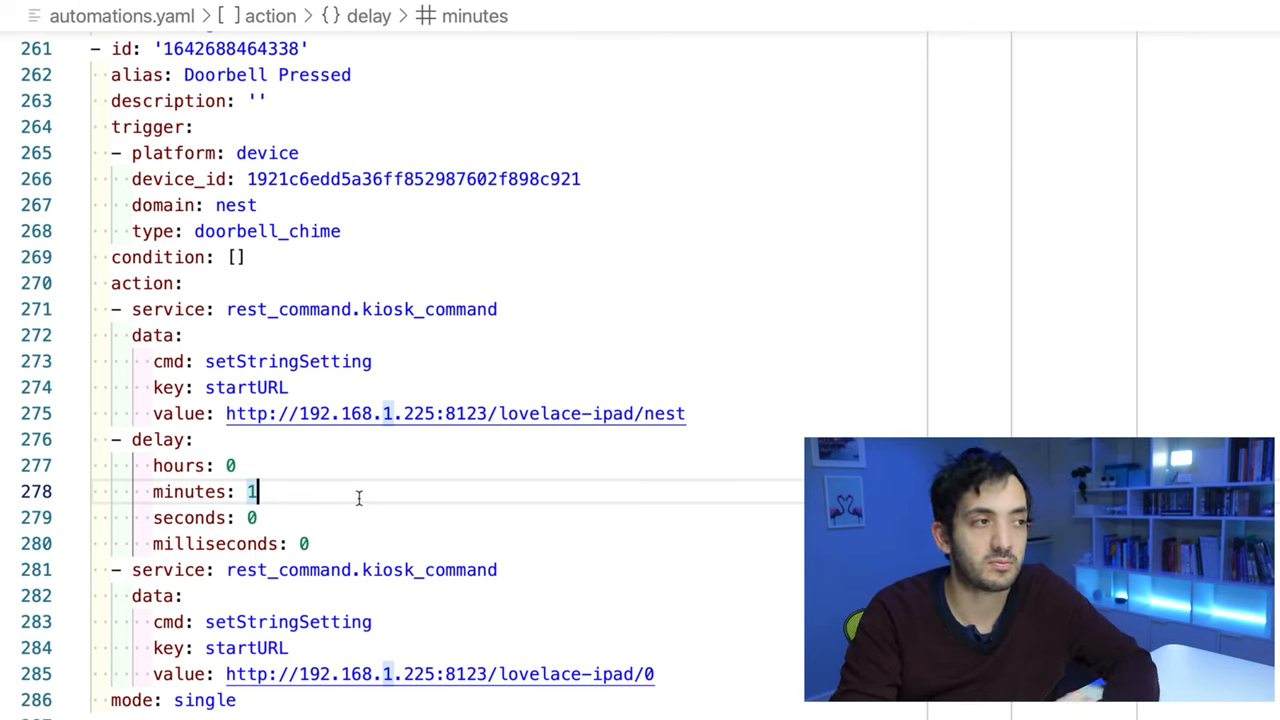